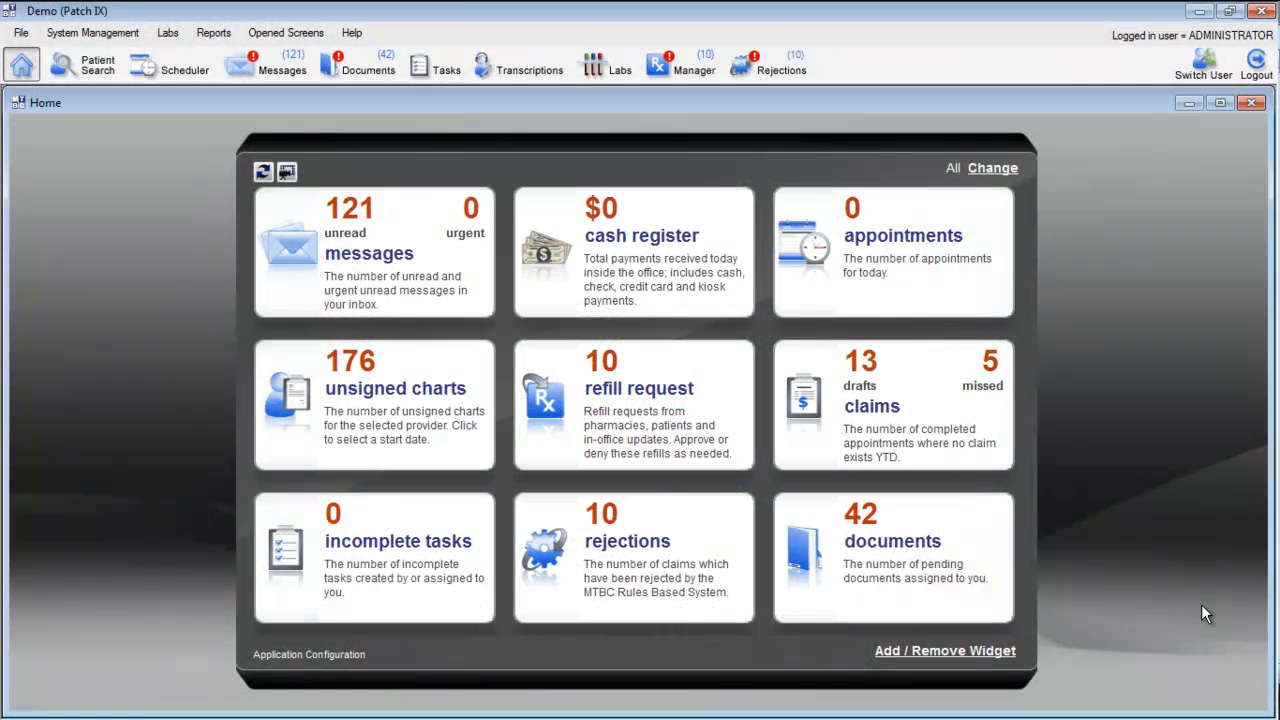
{"action": "mouse_move", "coordinate": [97, 217]}
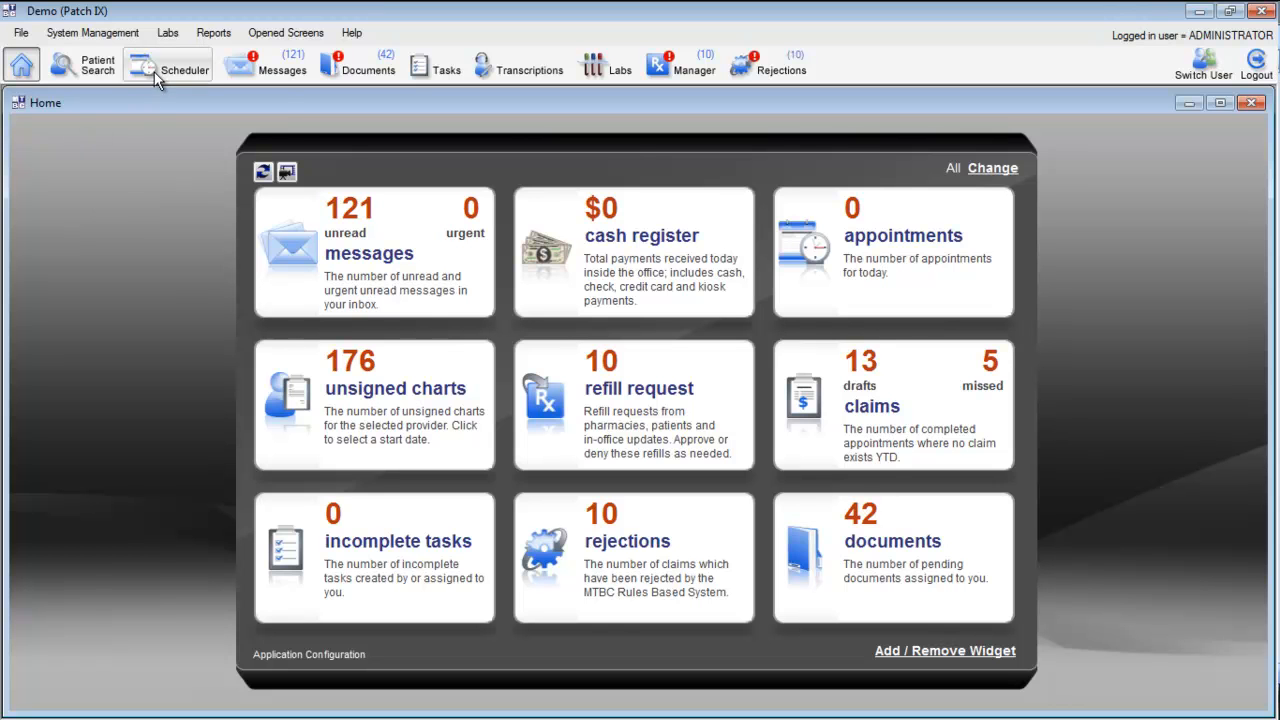
Step: Open the Scheduler showing Dr. Goodman's eight pending appointments for January 31, 2012
{"action": "left_click", "coordinate": [185, 65]}
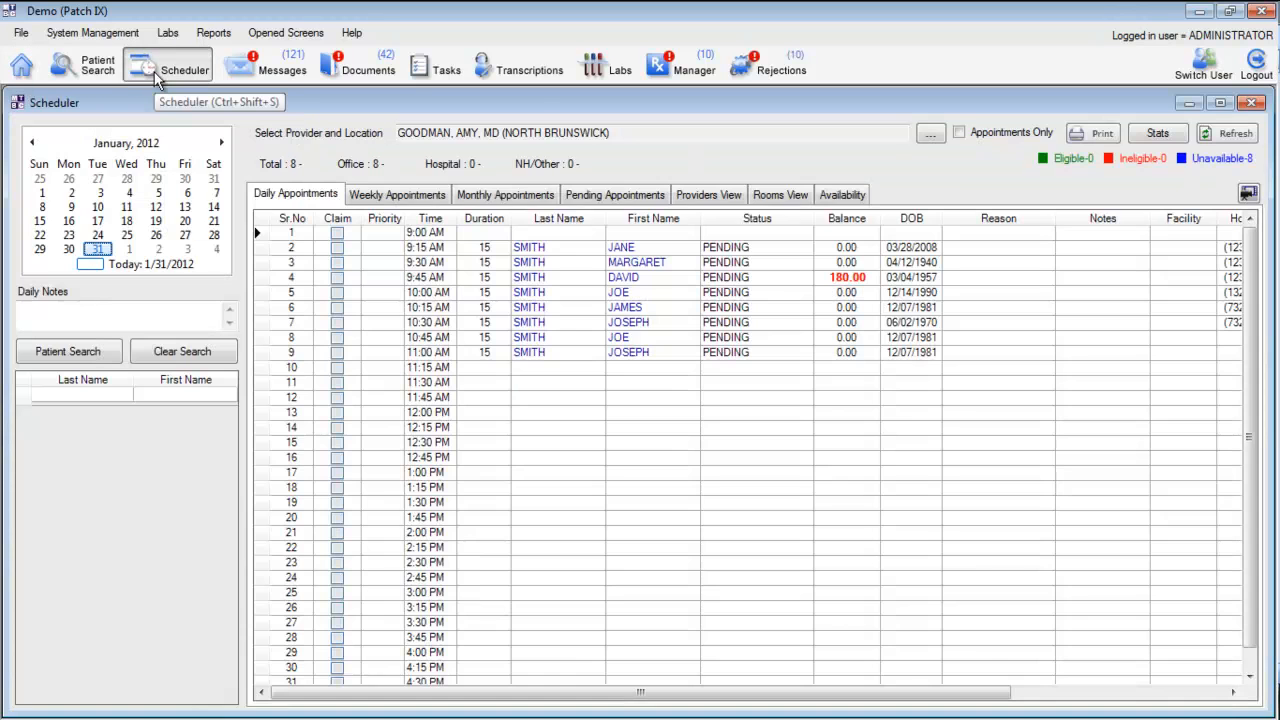
{"action": "mouse_move", "coordinate": [507, 378]}
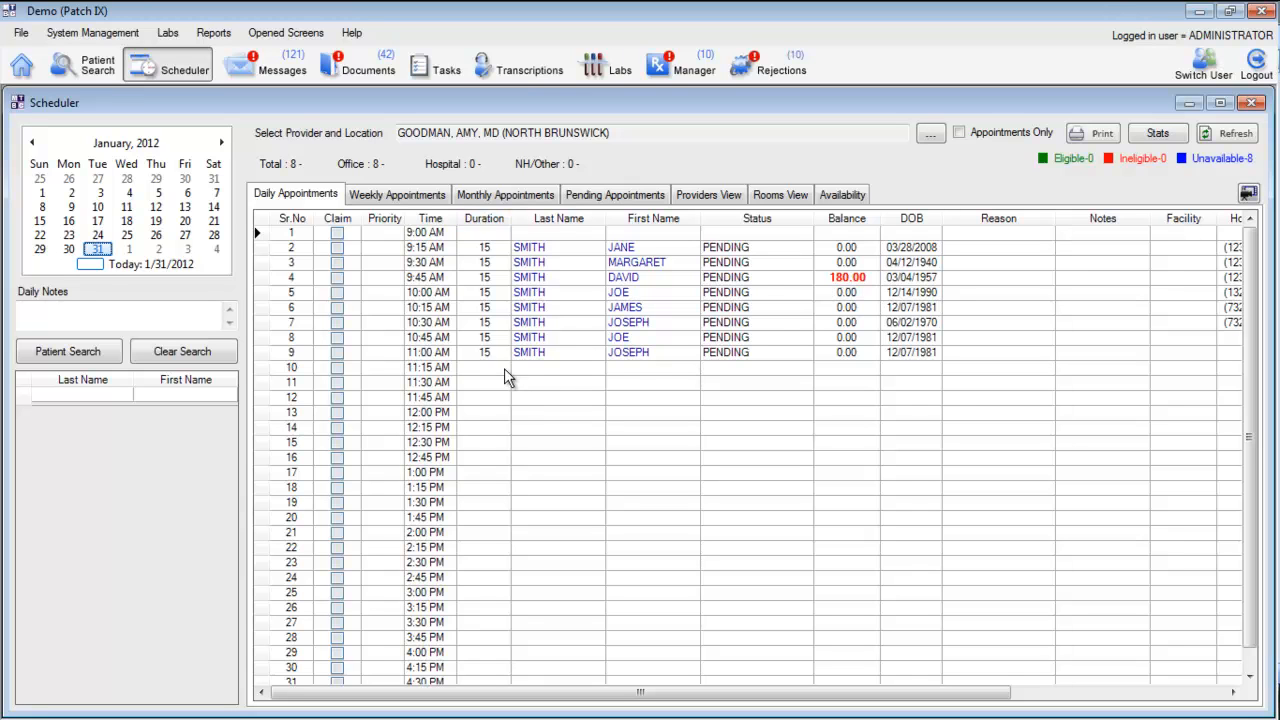
{"action": "mouse_move", "coordinate": [550, 322]}
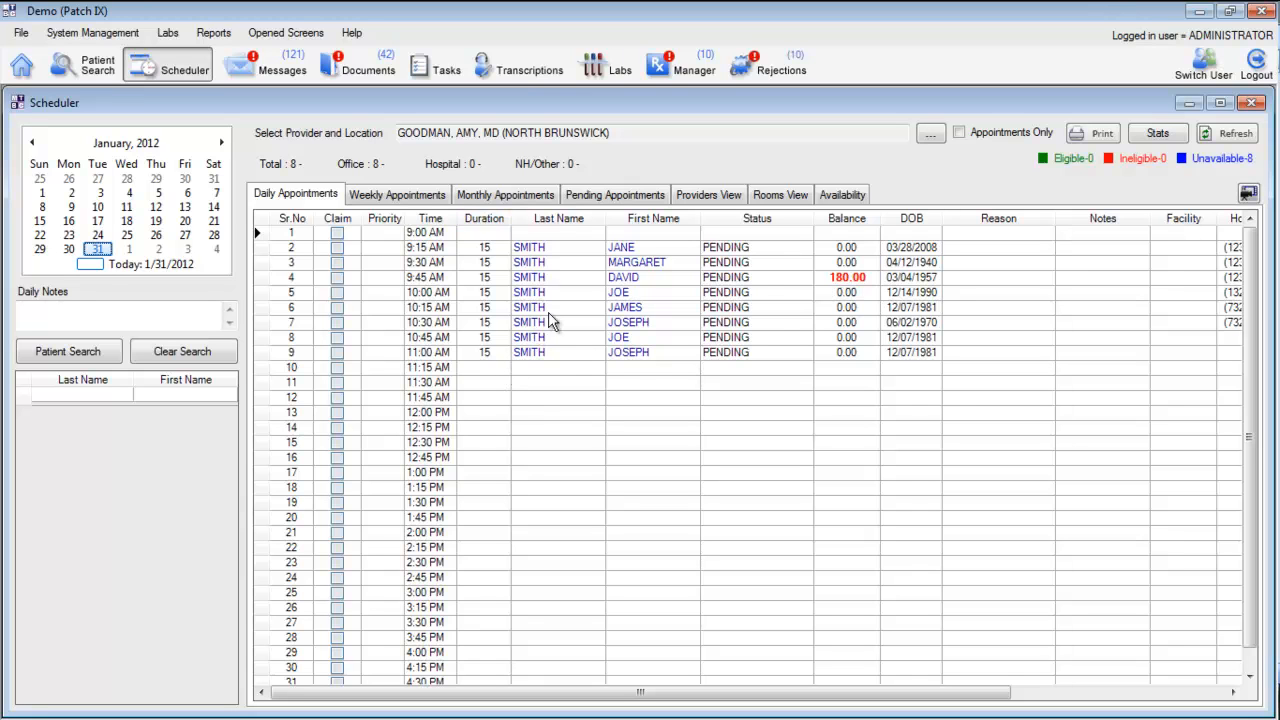
{"action": "mouse_move", "coordinate": [565, 402]}
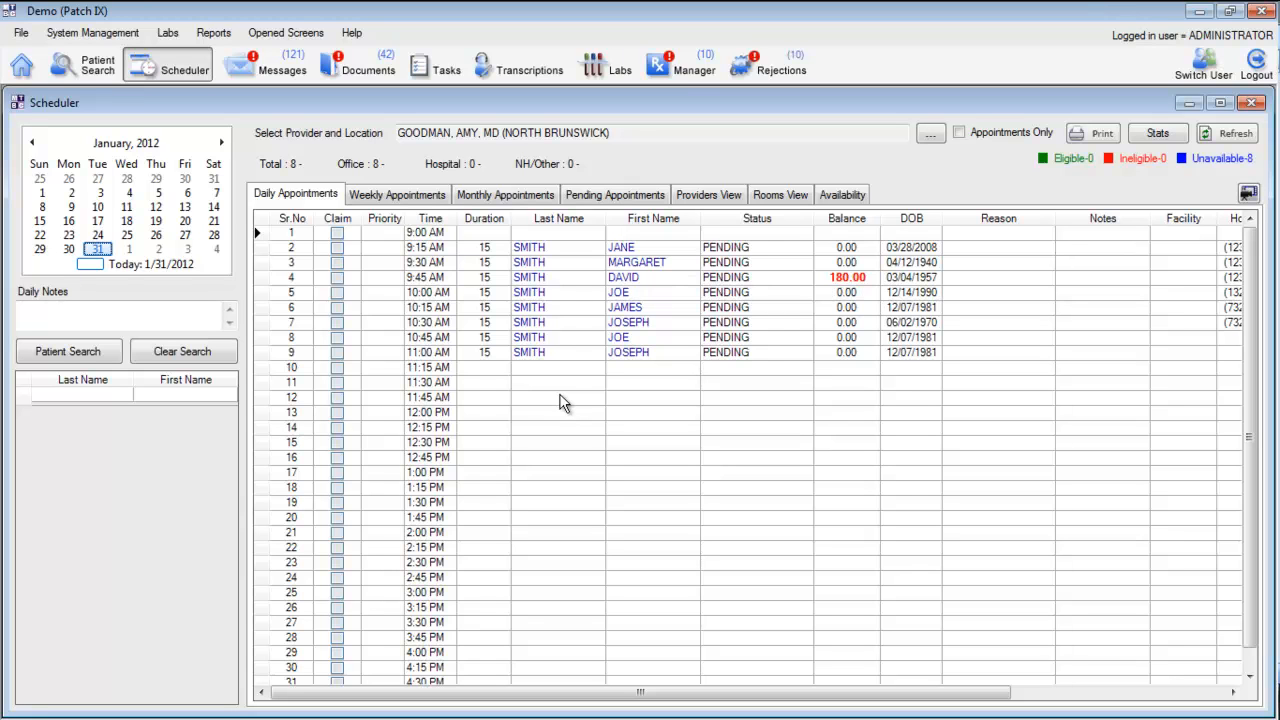
{"action": "mouse_move", "coordinate": [475, 418]}
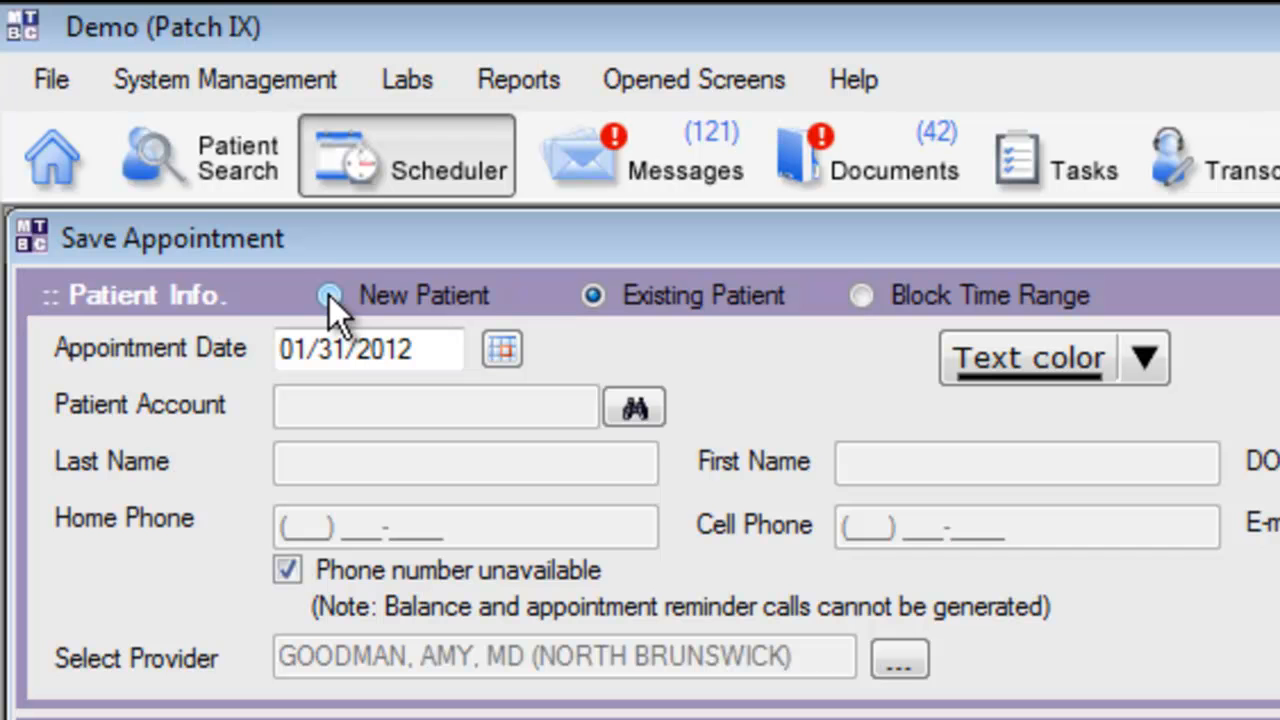
{"action": "left_click", "coordinate": [330, 295]}
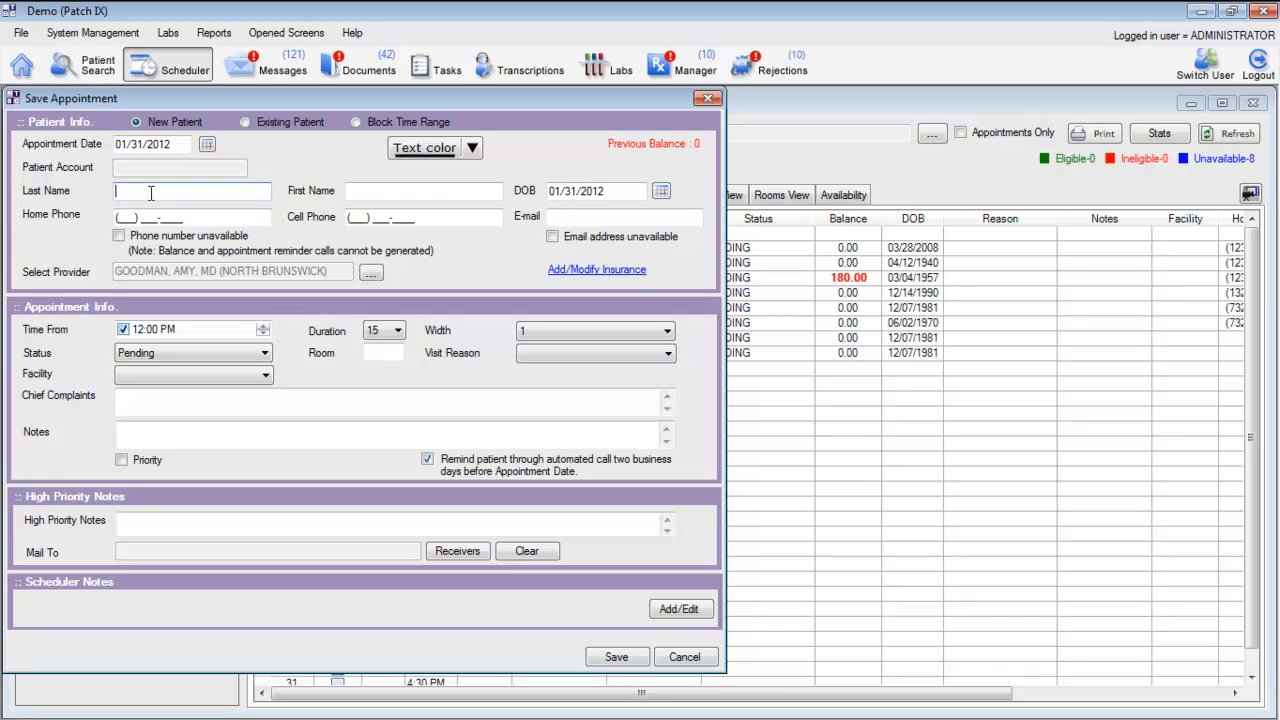
{"action": "type", "text": "JOSEPH"}
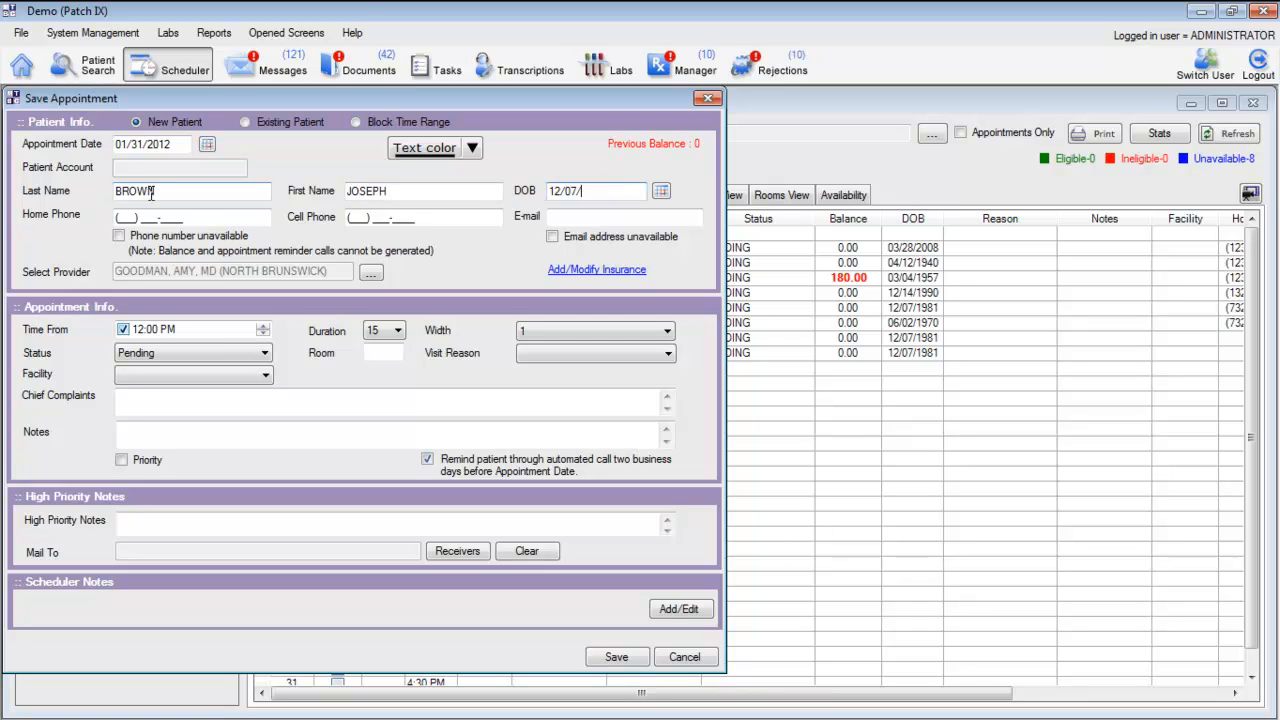
{"action": "type", "text": "1960"}
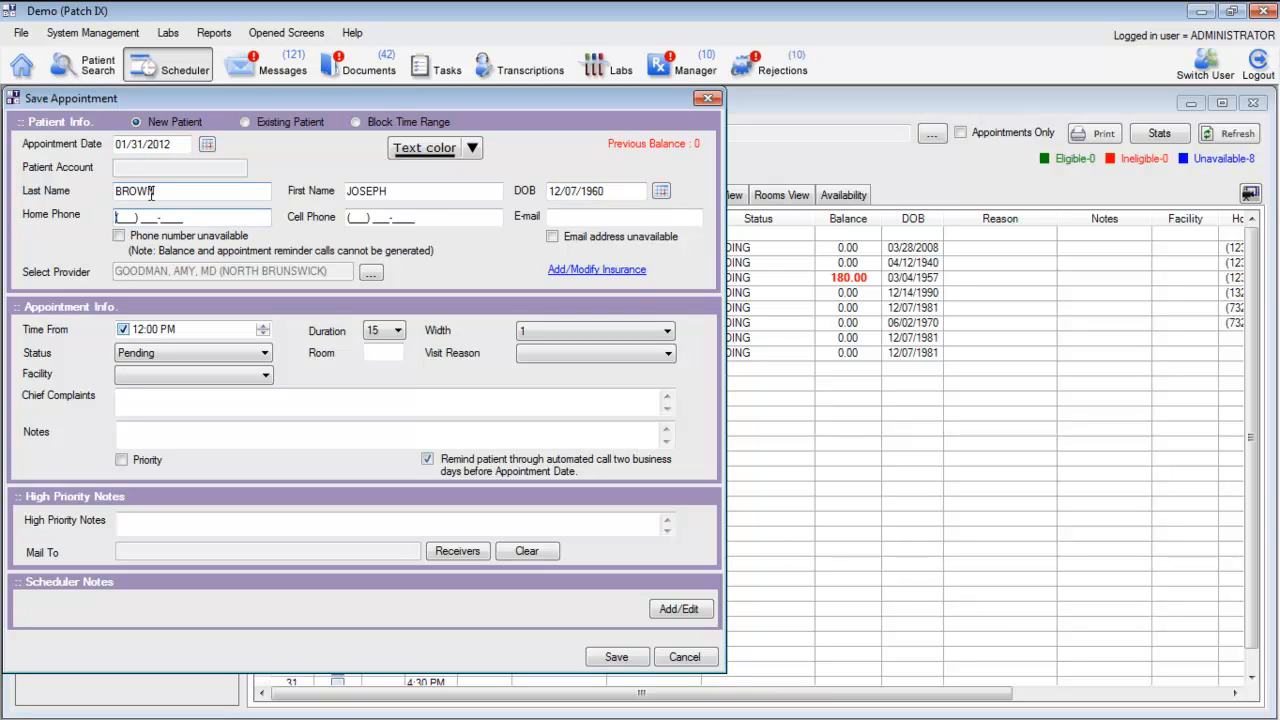
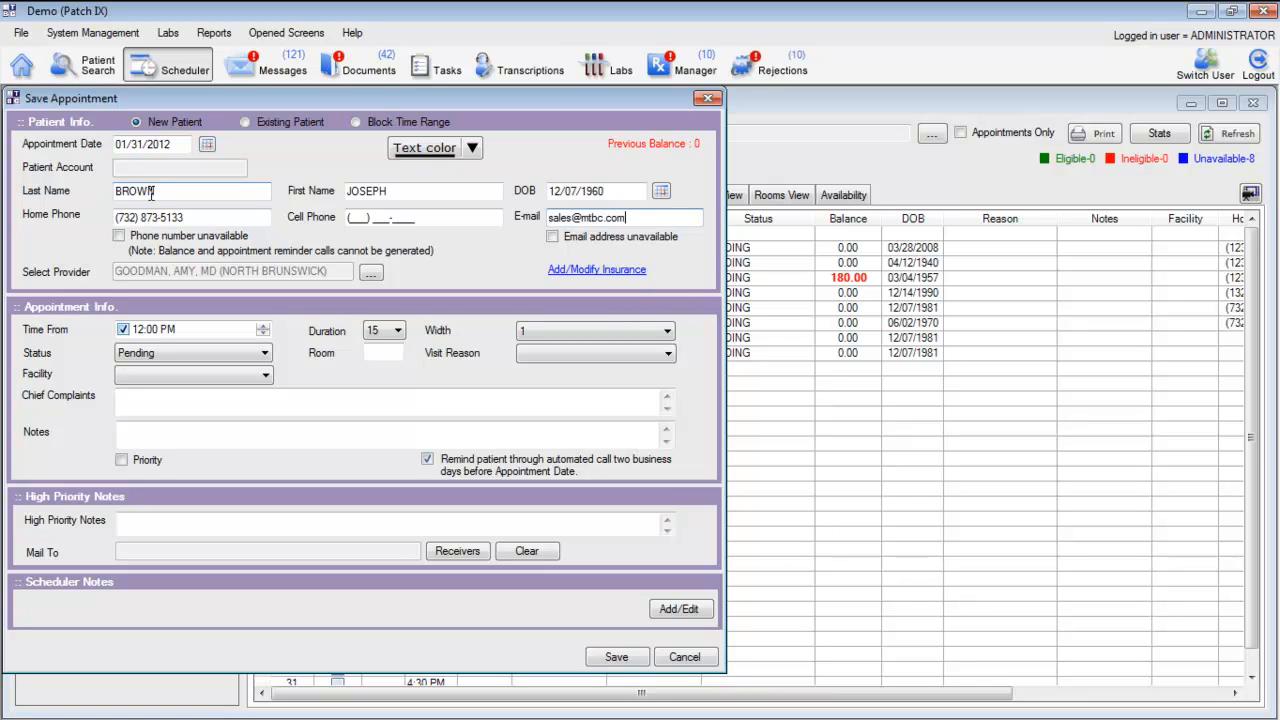
Step: Choose NEW PATIENT as the visit reason and save the 12:00 PM appointment
{"action": "left_click", "coordinate": [590, 353]}
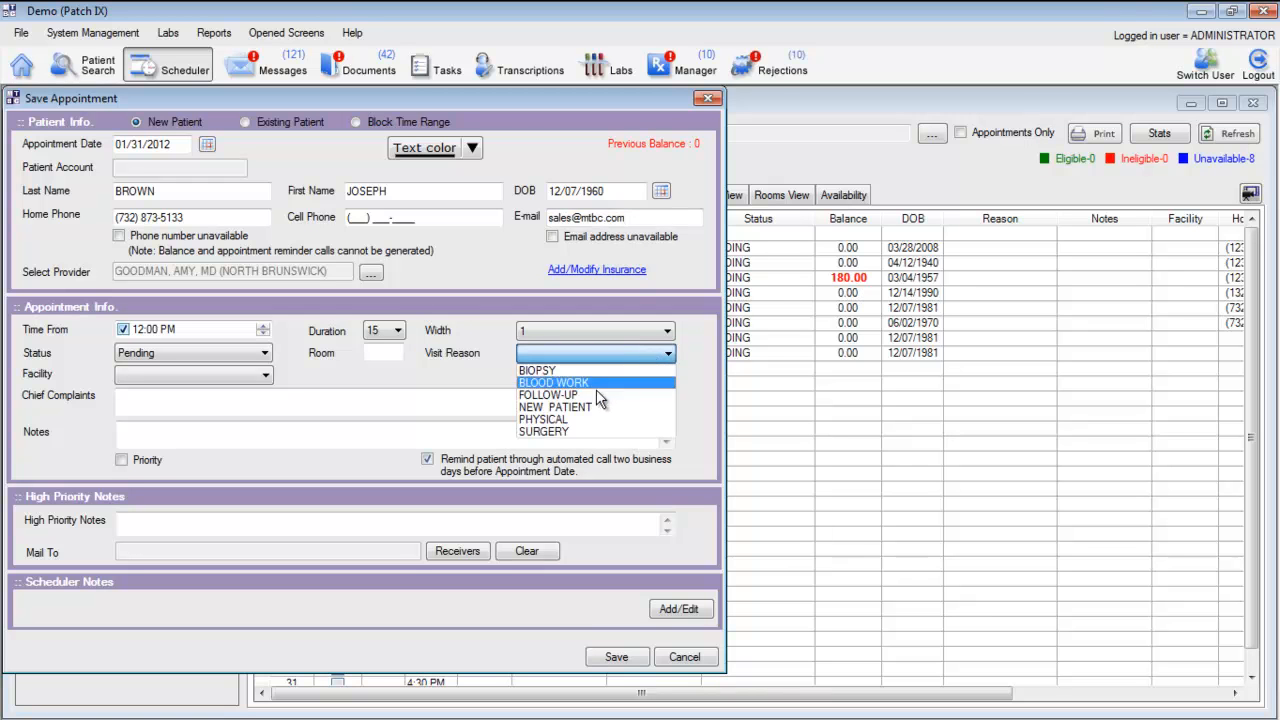
{"action": "left_click", "coordinate": [551, 407]}
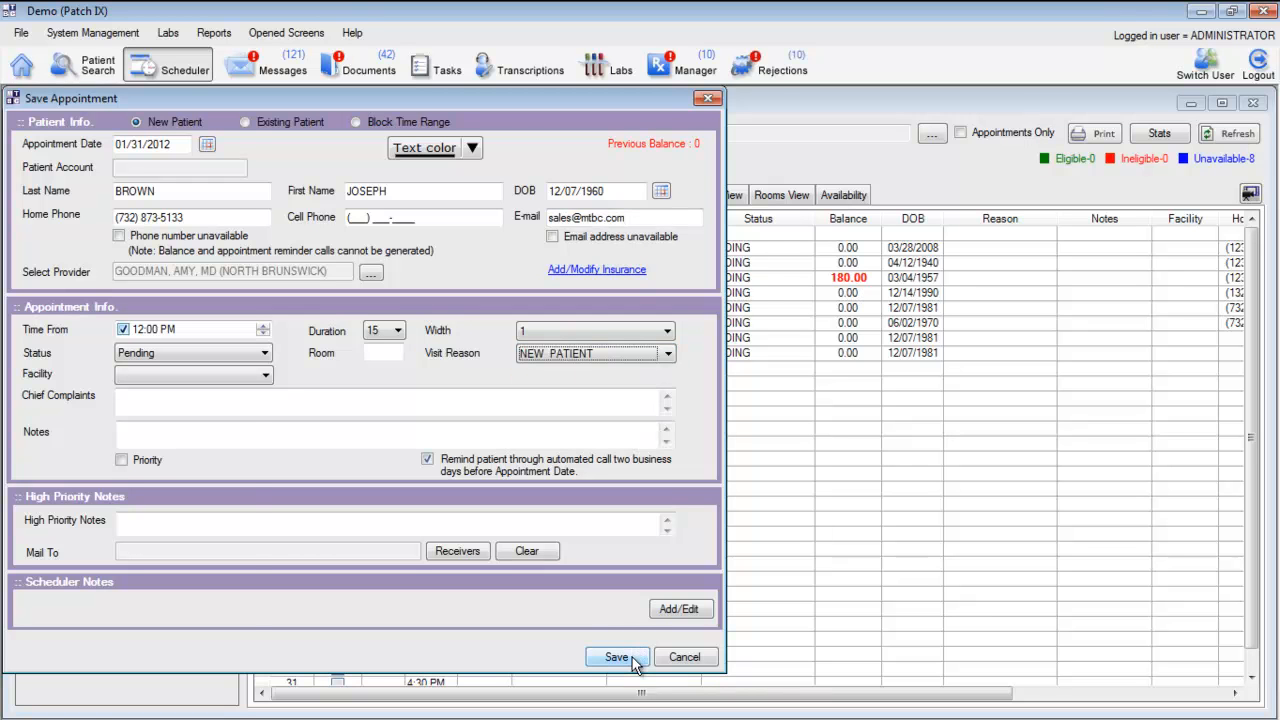
{"action": "left_click", "coordinate": [616, 657]}
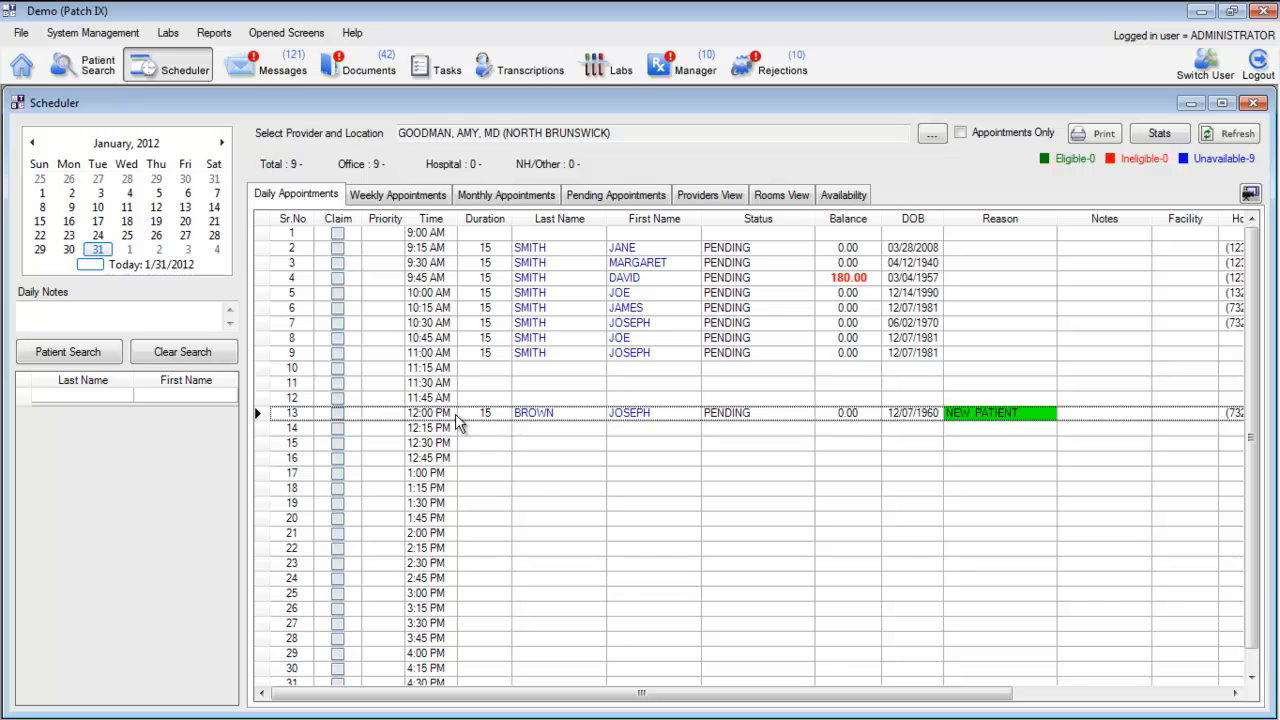
{"action": "mouse_move", "coordinate": [967, 417]}
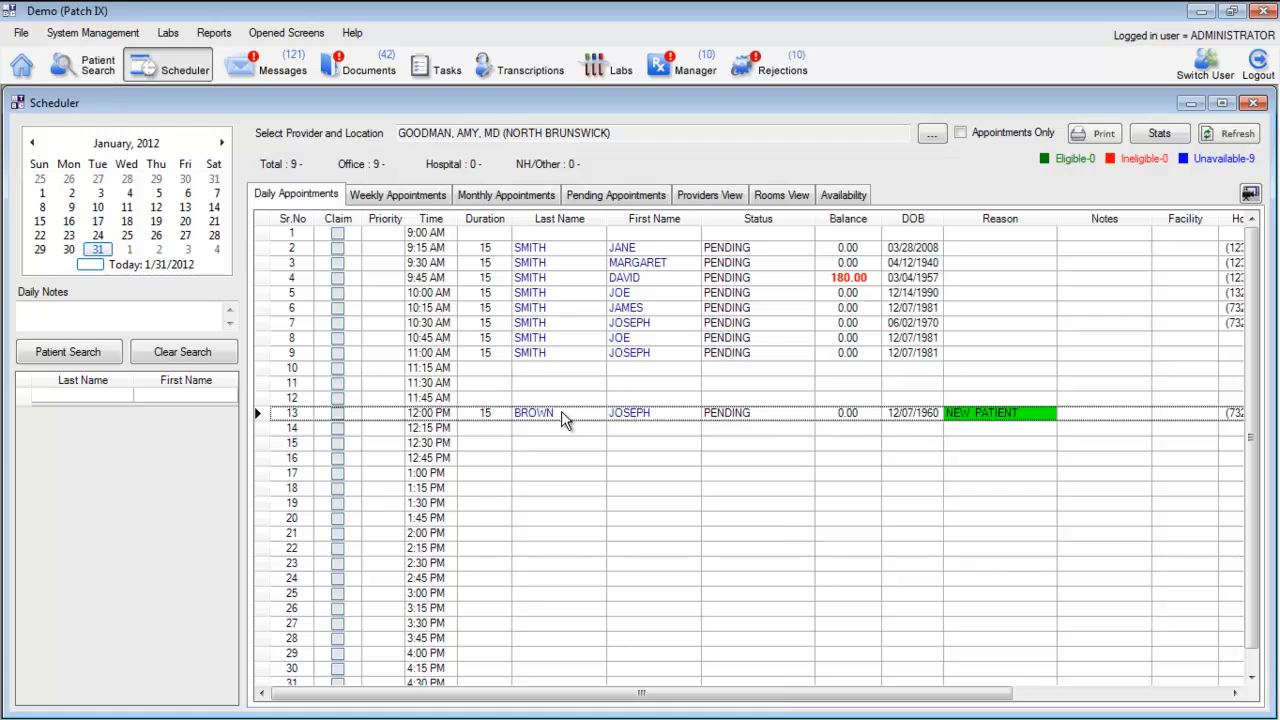
{"action": "right_click", "coordinate": [565, 413]}
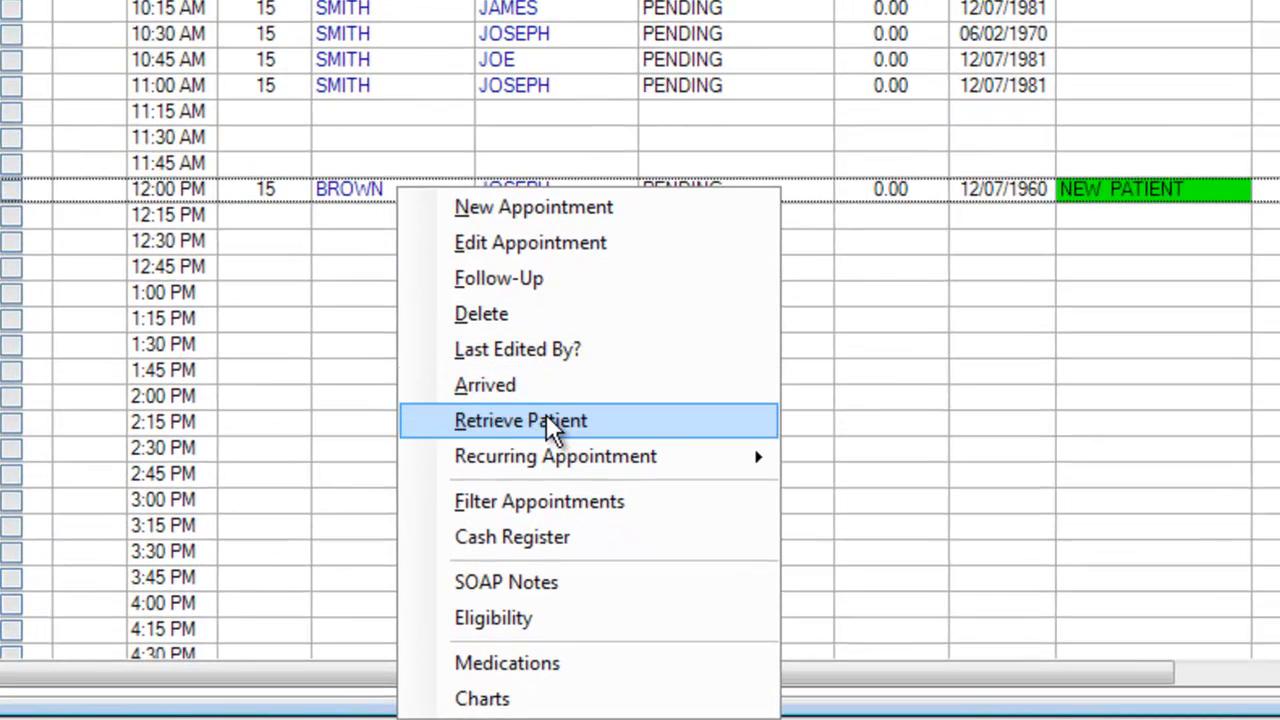
{"action": "left_click", "coordinate": [521, 420]}
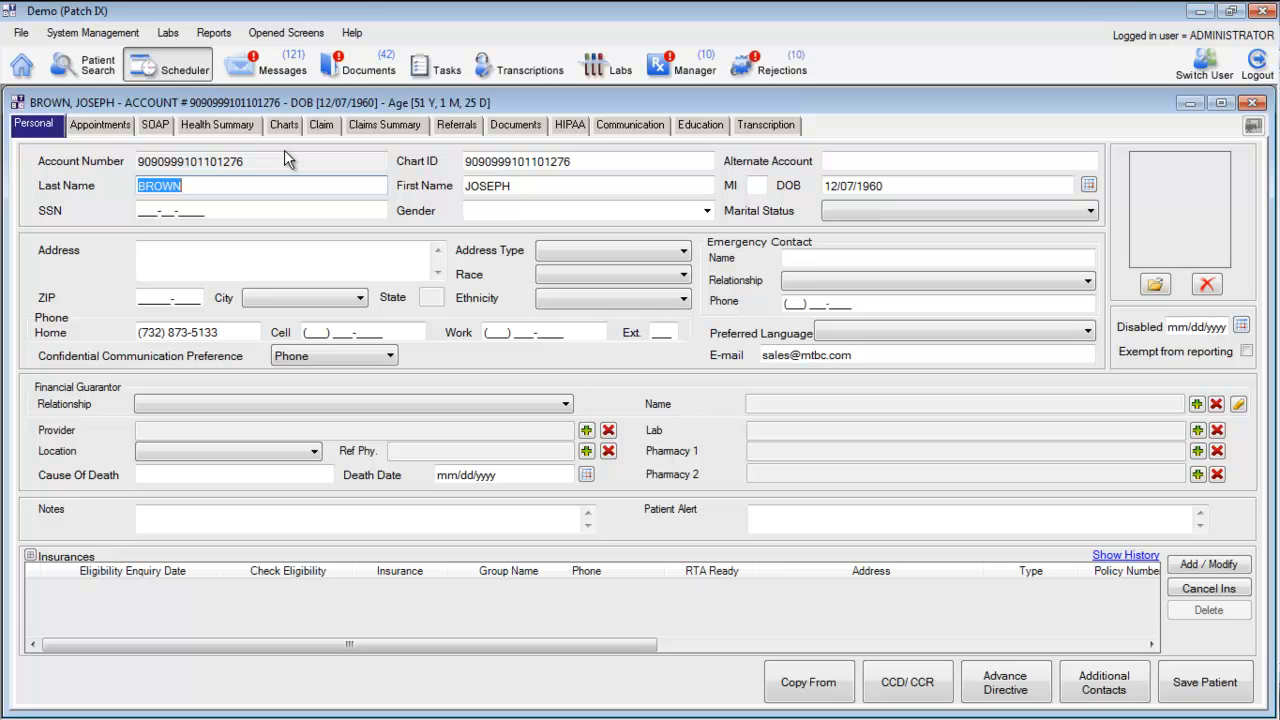
{"action": "left_click", "coordinate": [273, 248]}
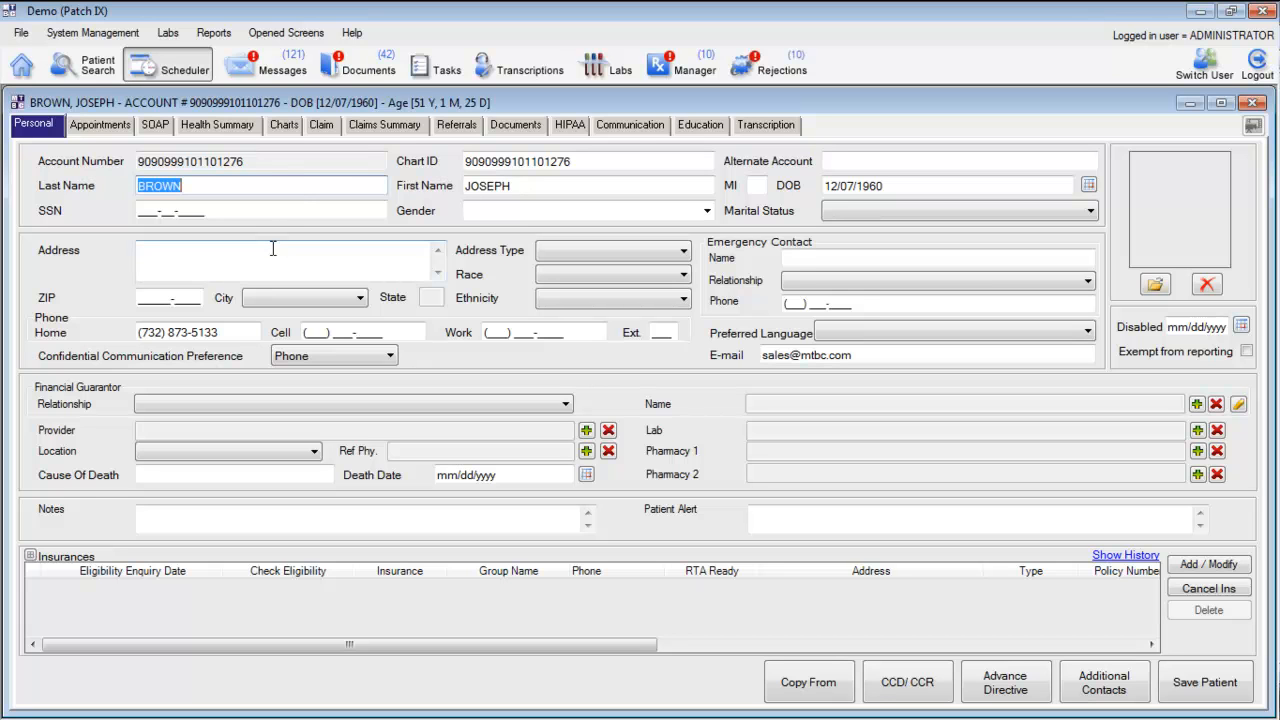
{"action": "mouse_move", "coordinate": [528, 420]}
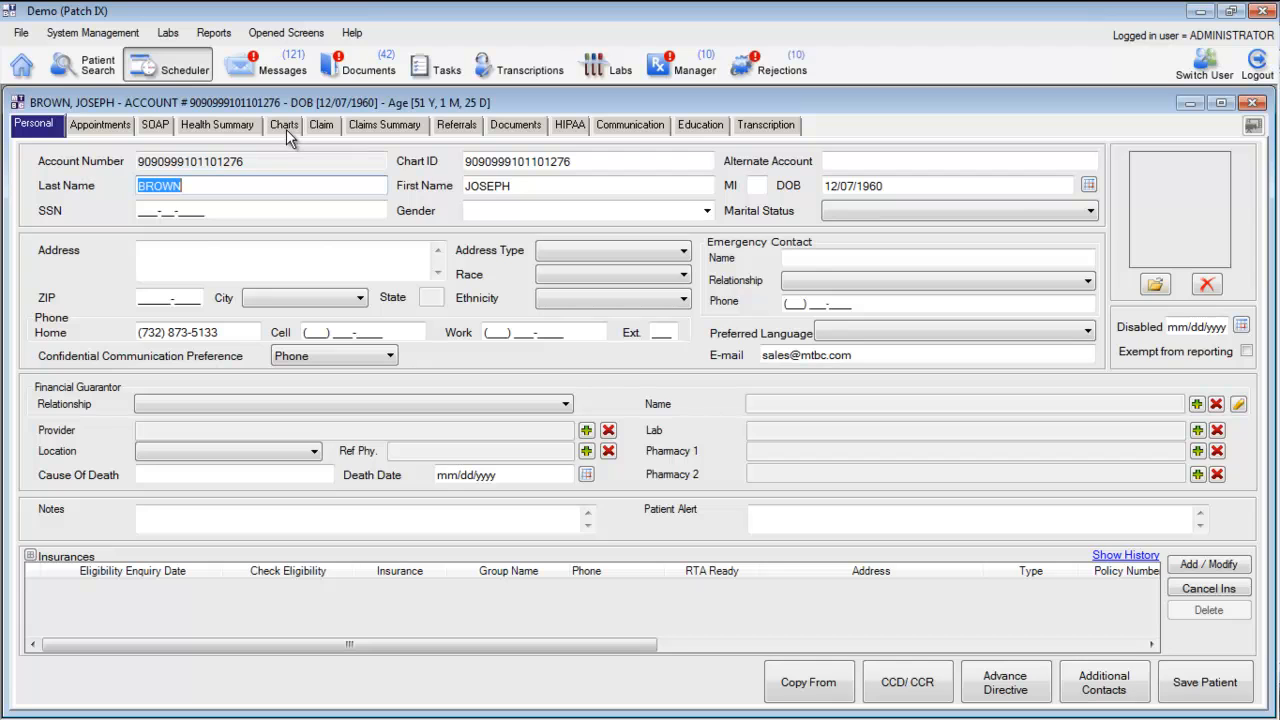
{"action": "left_click", "coordinate": [283, 124]}
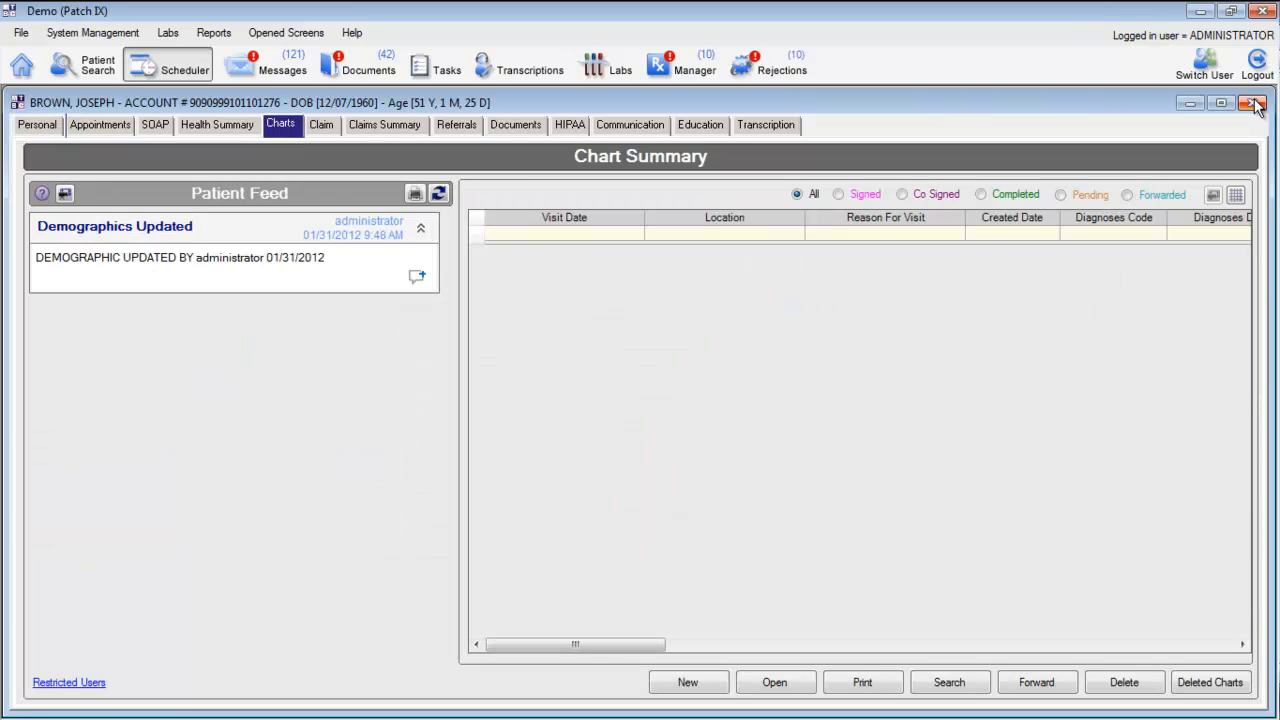
{"action": "left_click", "coordinate": [1253, 103]}
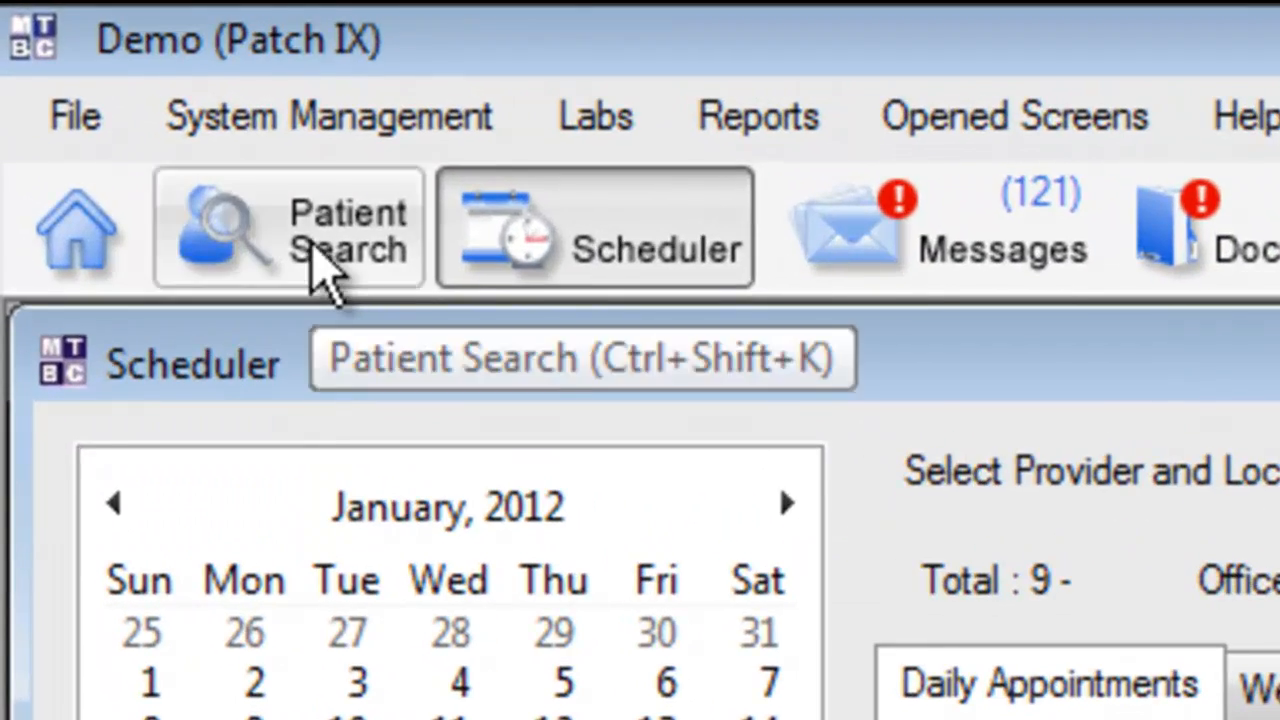
{"action": "left_click", "coordinate": [287, 228]}
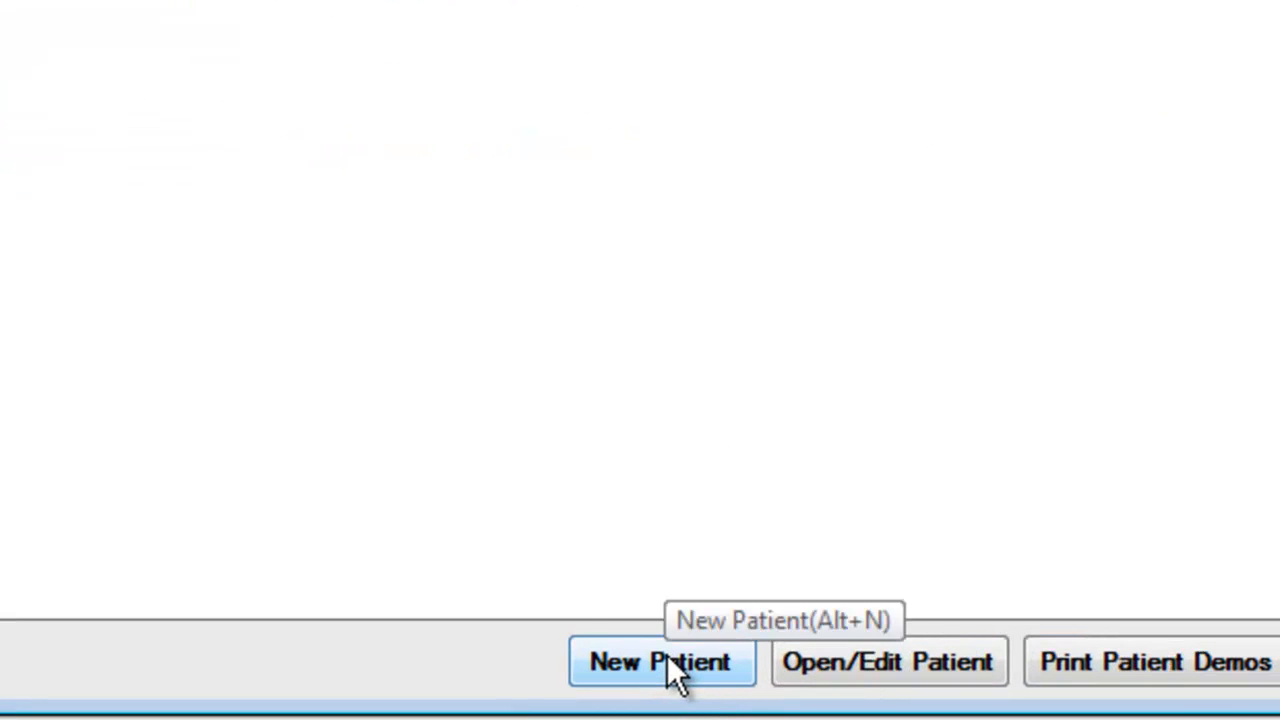
{"action": "left_click", "coordinate": [662, 661]}
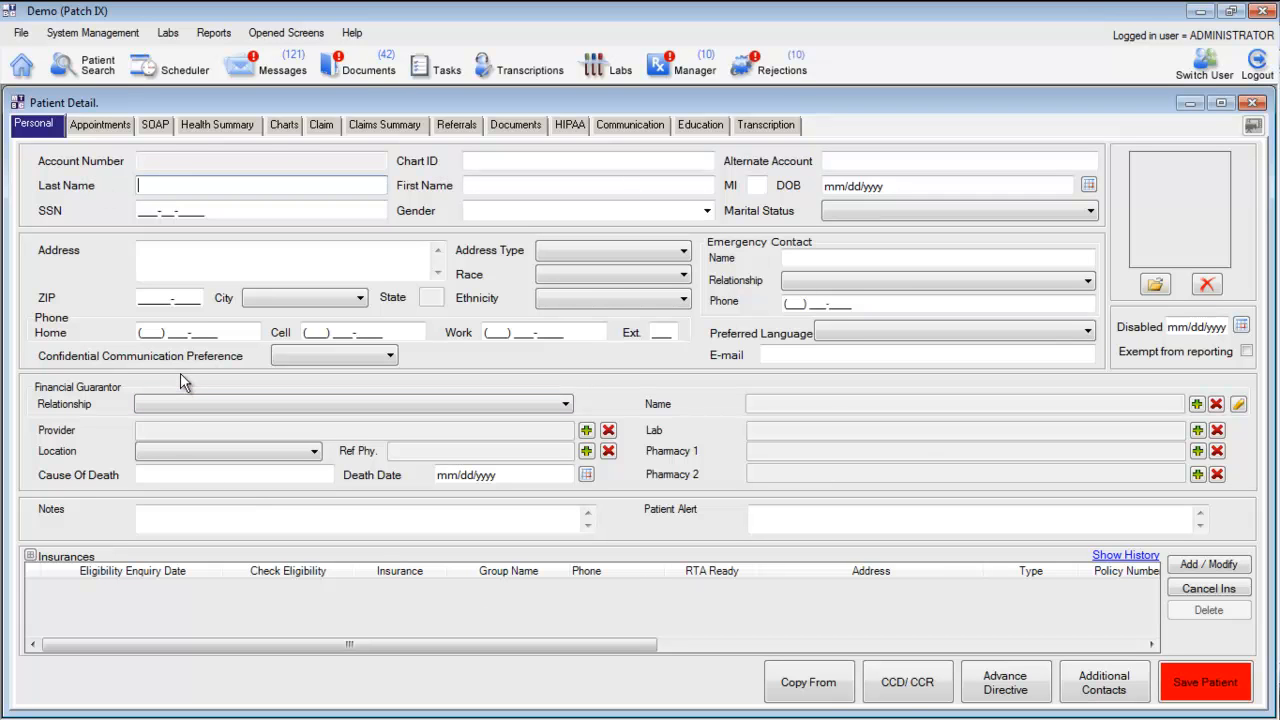
{"action": "type", "text": "BR"}
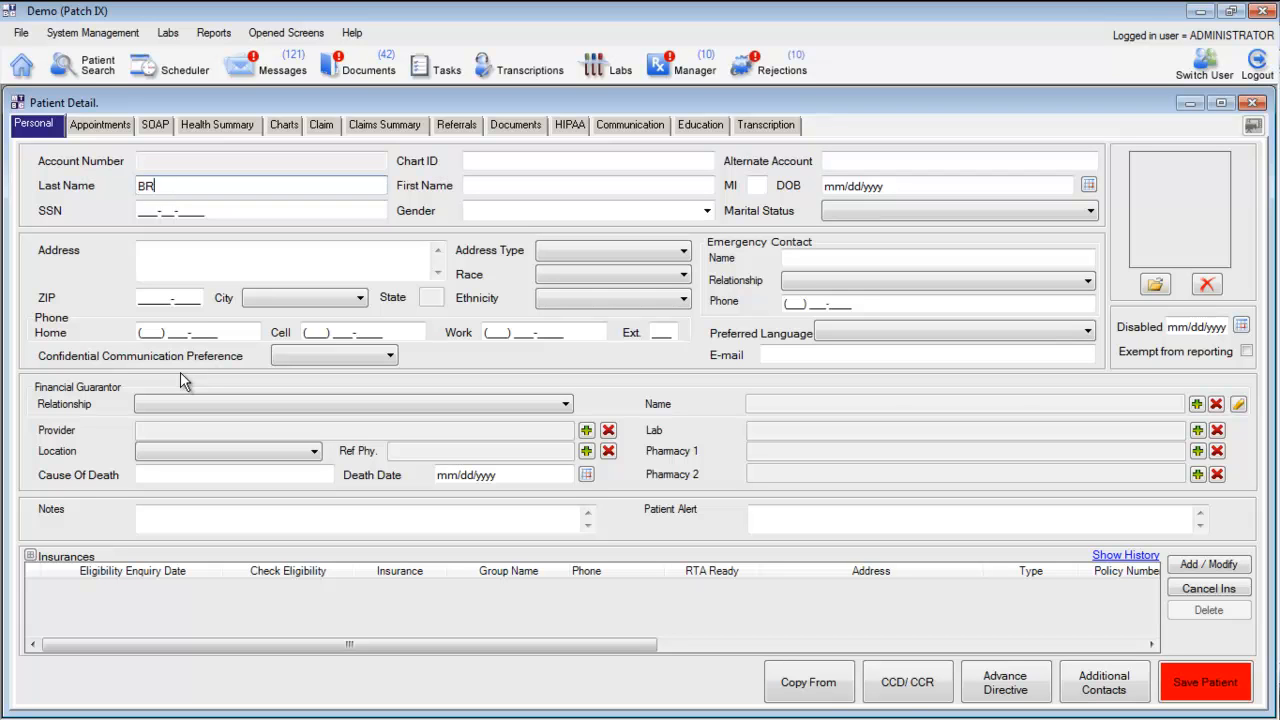
{"action": "type", "text": "MARGA"}
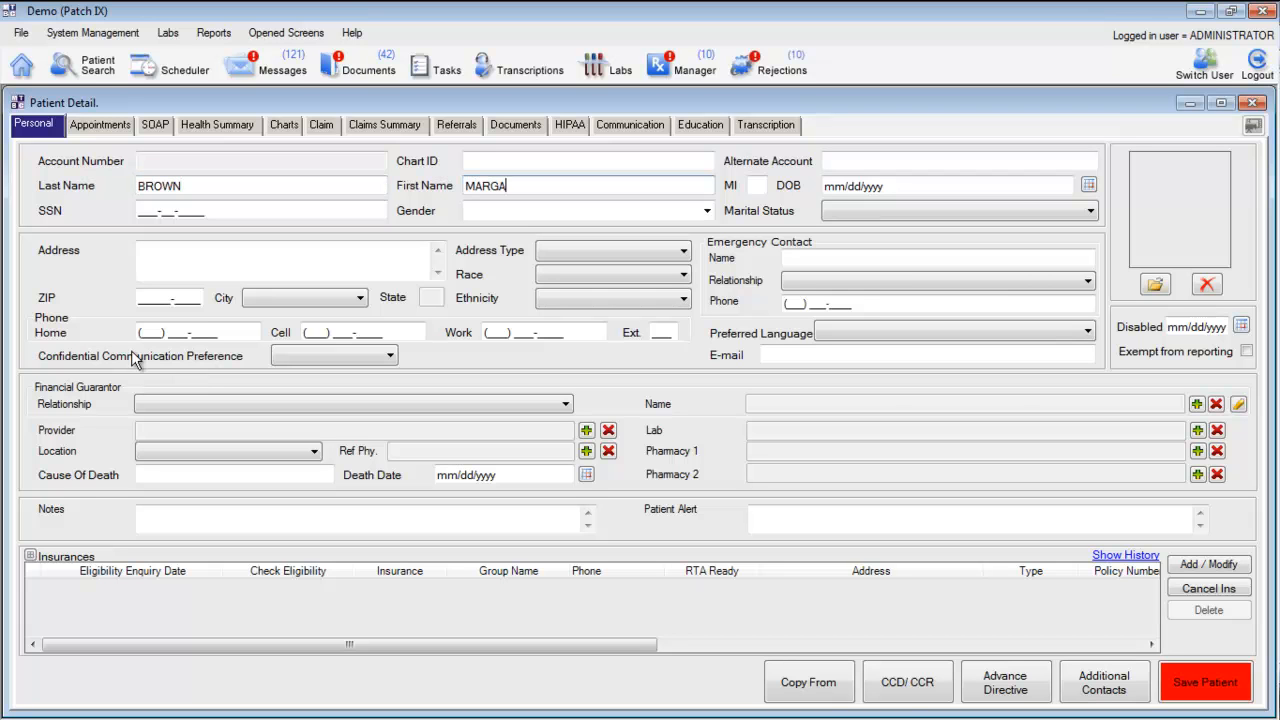
{"action": "type", "text": "RET"}
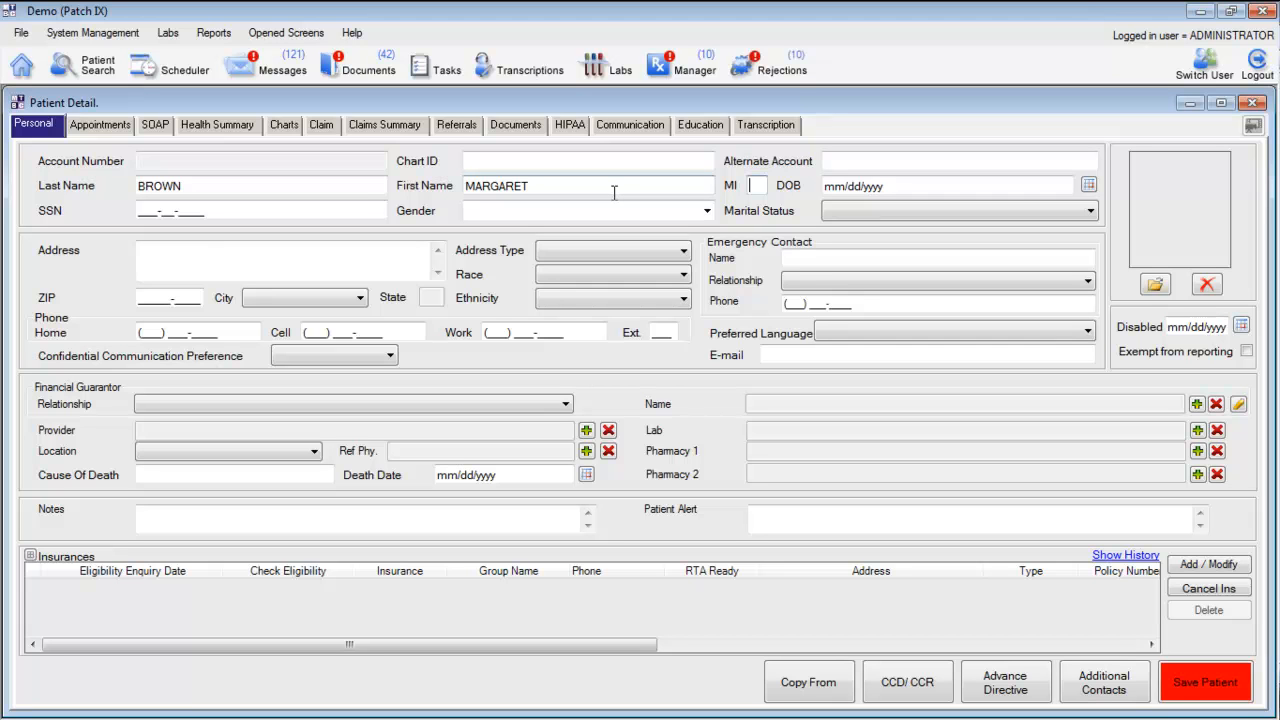
{"action": "mouse_move", "coordinate": [614, 190]}
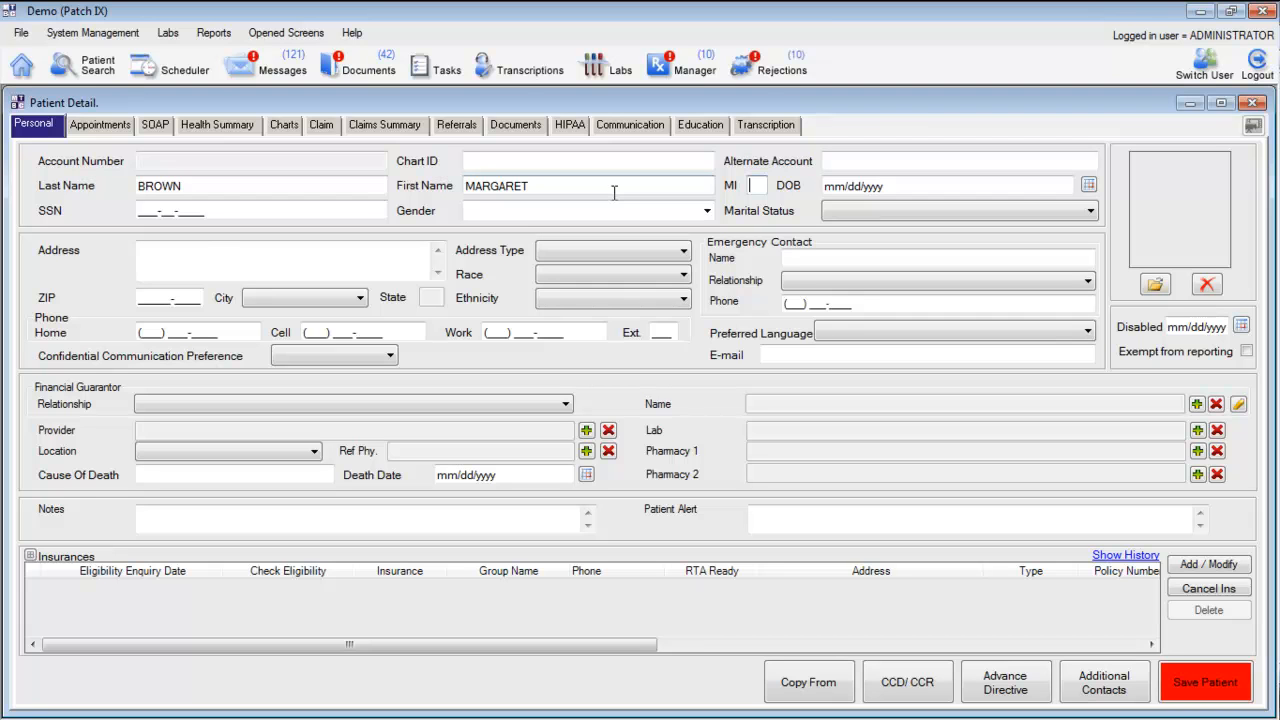
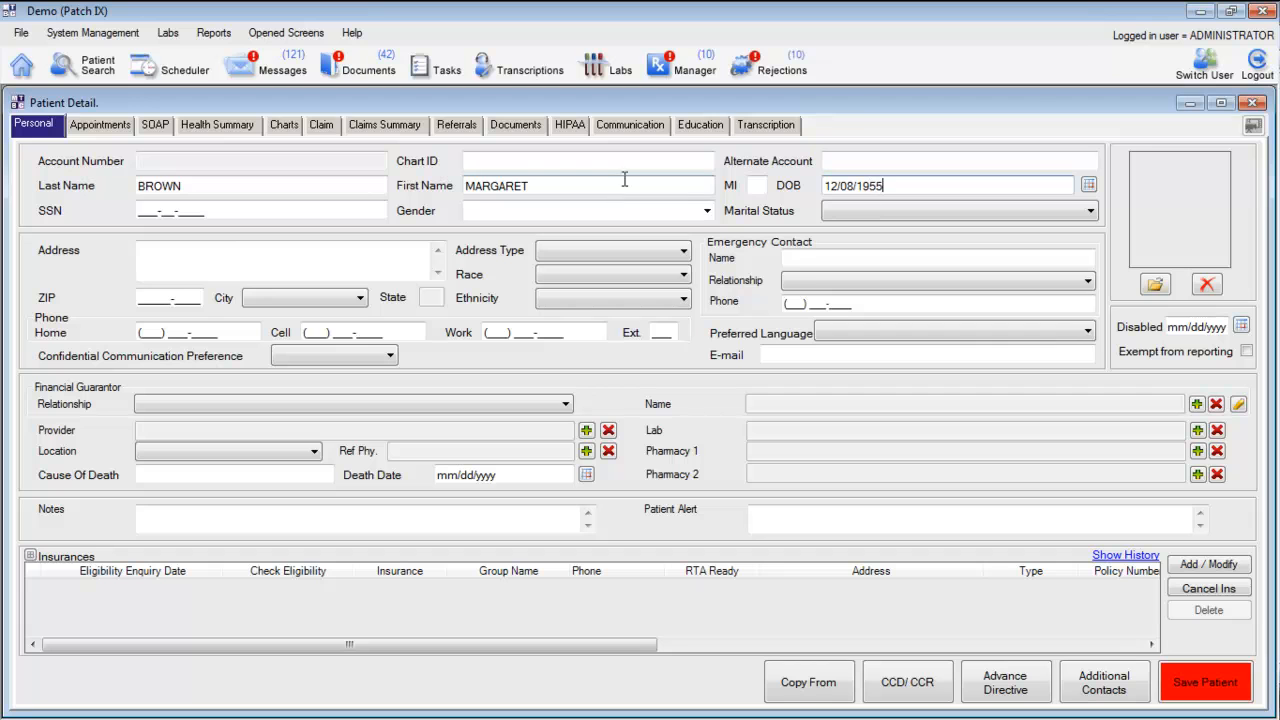
Step: Pick 01/04/1983 as the birth date through the calendar's year view
{"action": "left_click", "coordinate": [1088, 185]}
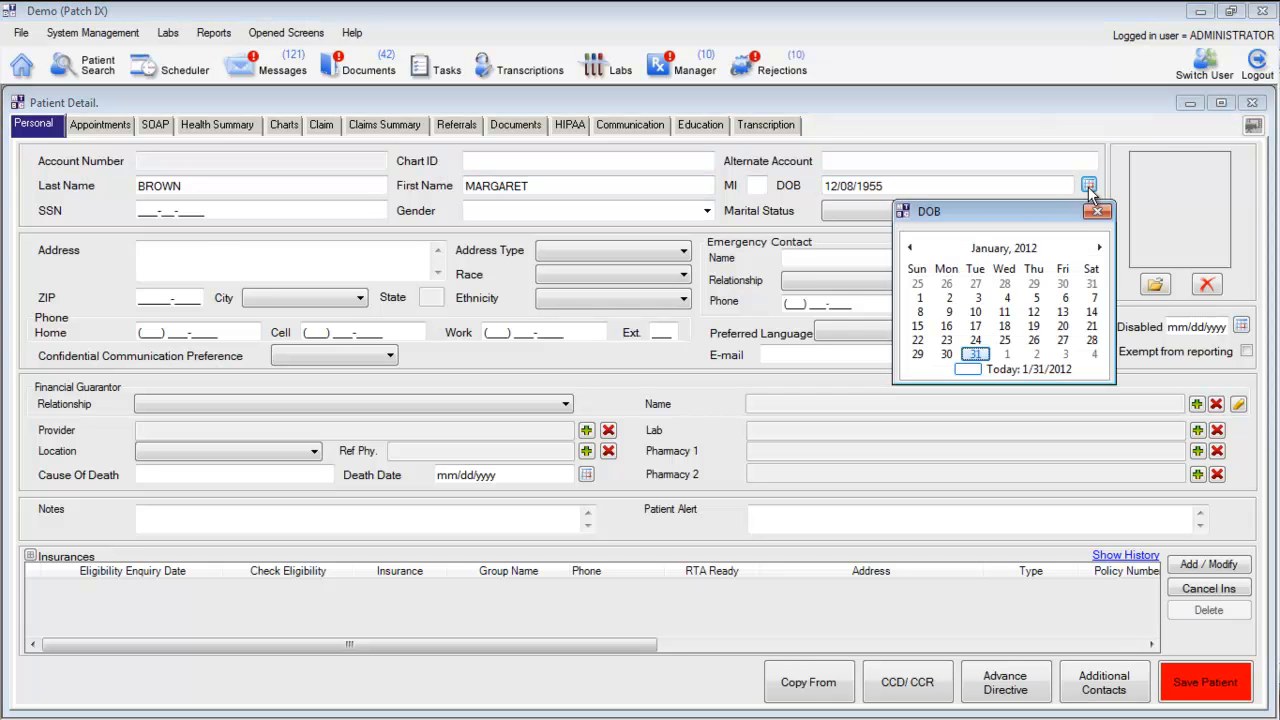
{"action": "left_click", "coordinate": [1003, 247]}
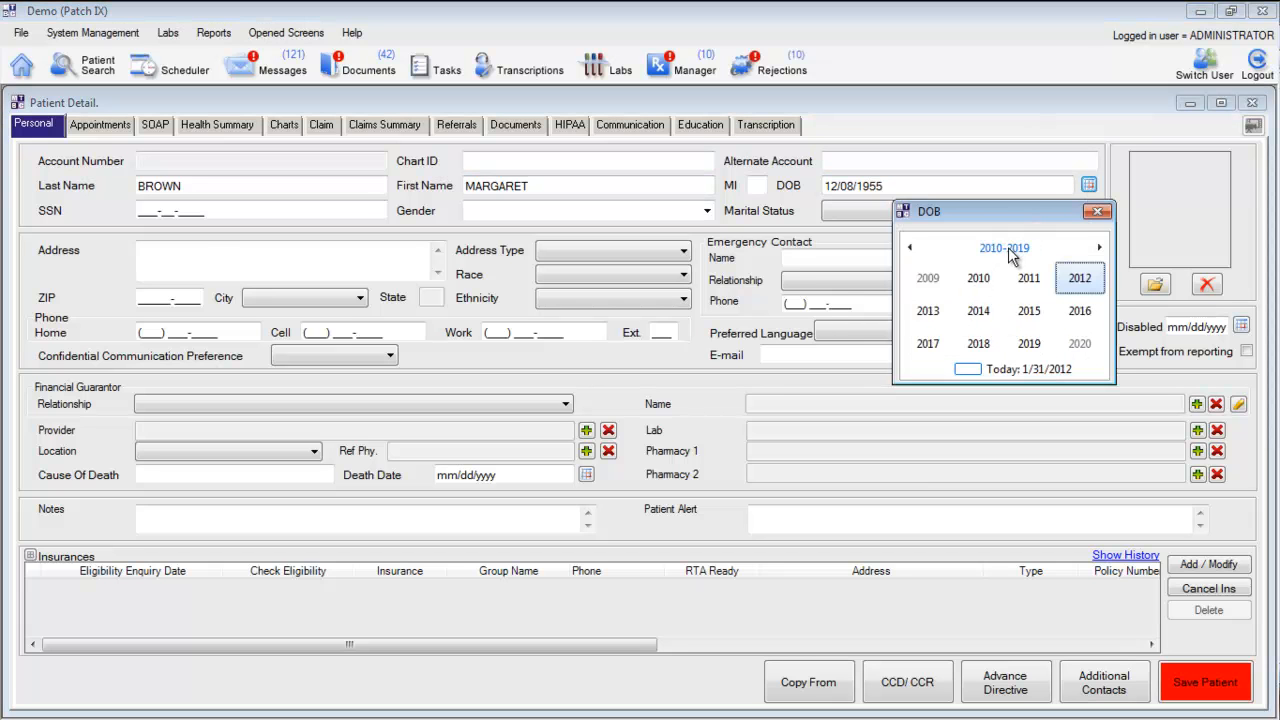
{"action": "left_click", "coordinate": [909, 247]}
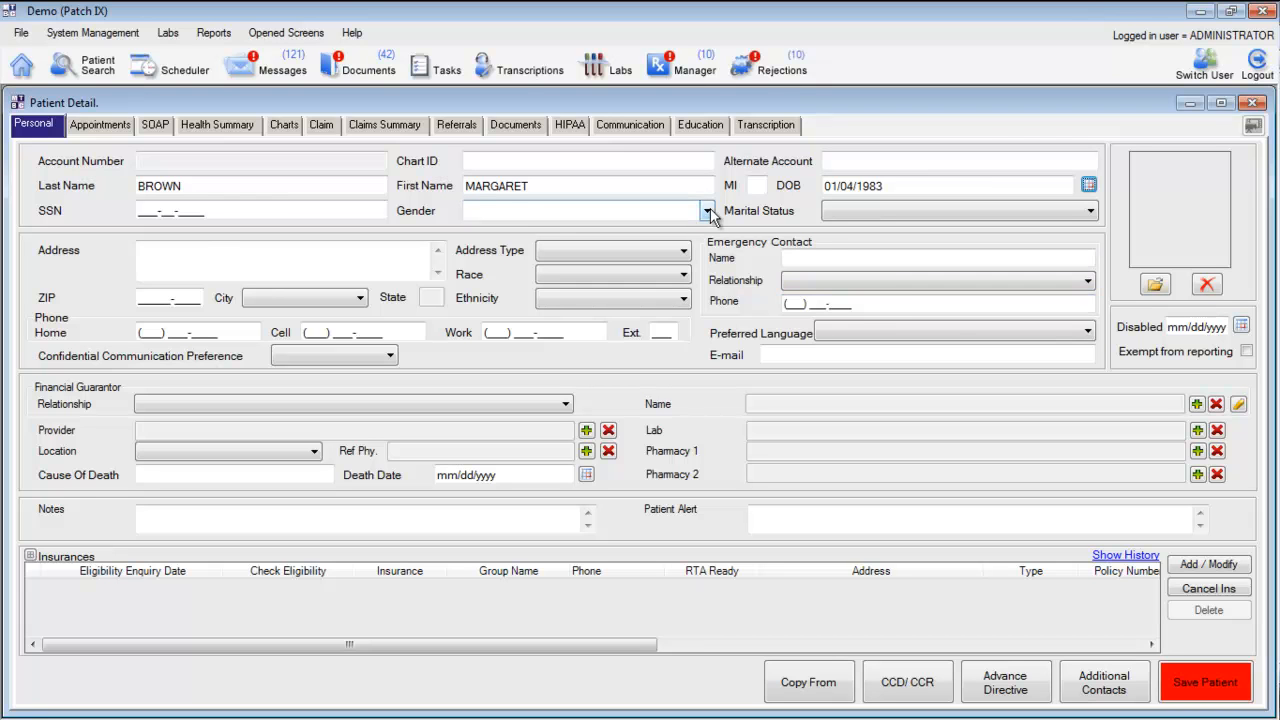
{"action": "left_click", "coordinate": [707, 210]}
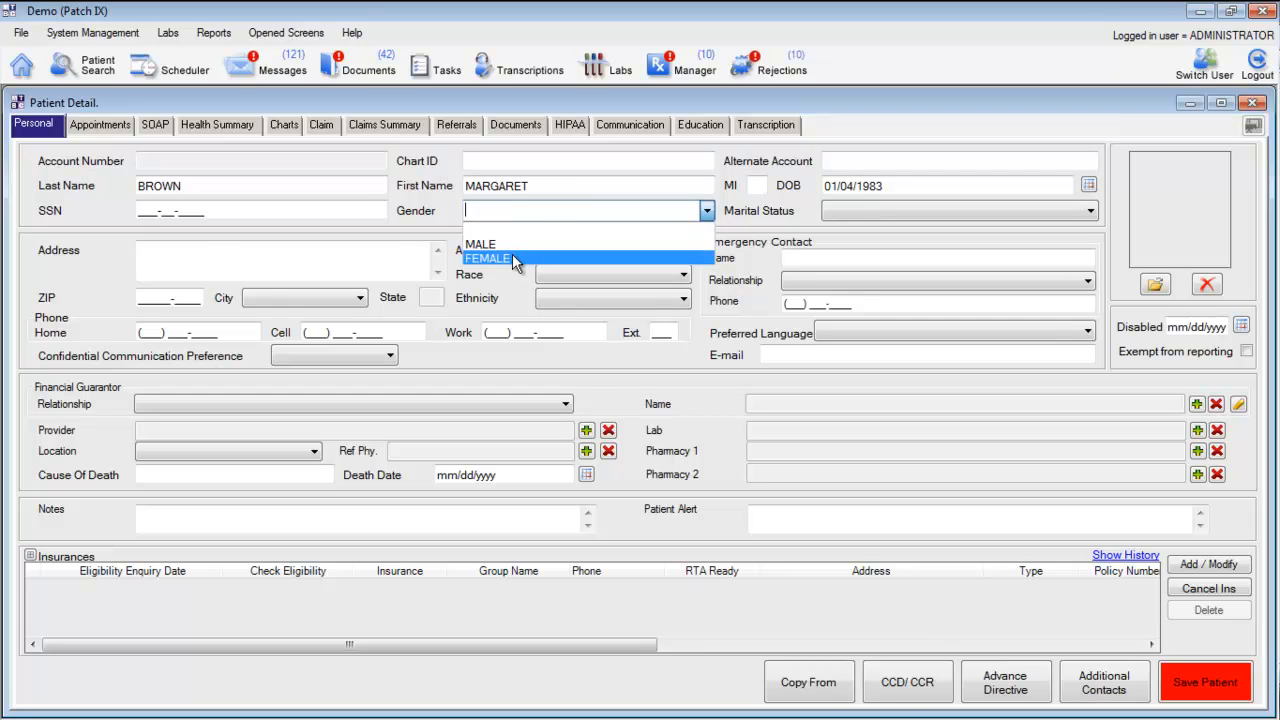
{"action": "left_click", "coordinate": [487, 258]}
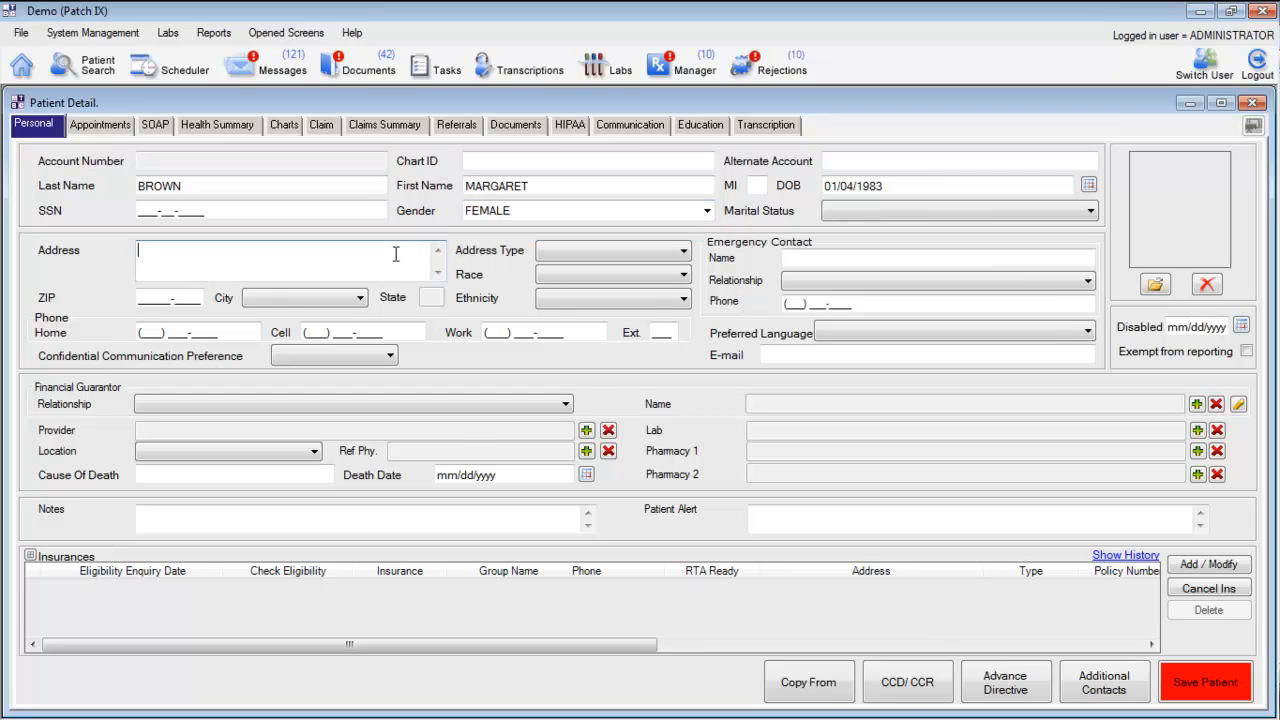
{"action": "mouse_move", "coordinate": [480, 305]}
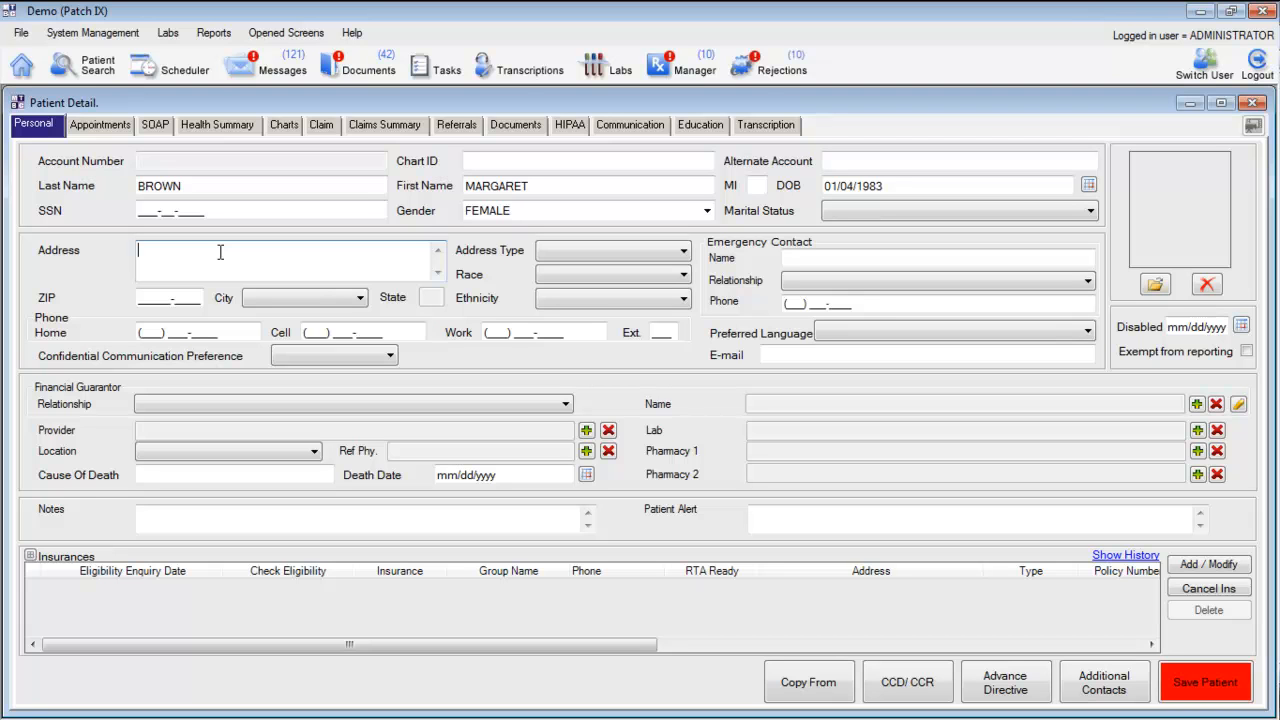
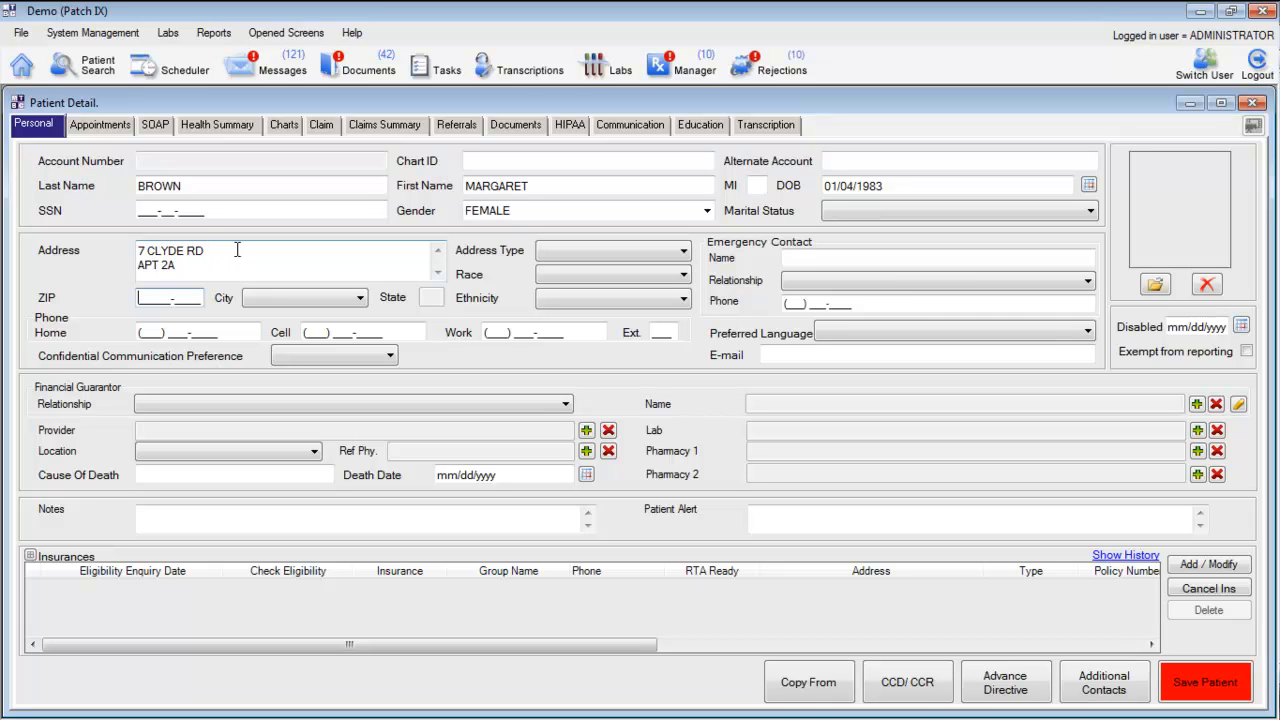
{"action": "mouse_move", "coordinate": [299, 250]}
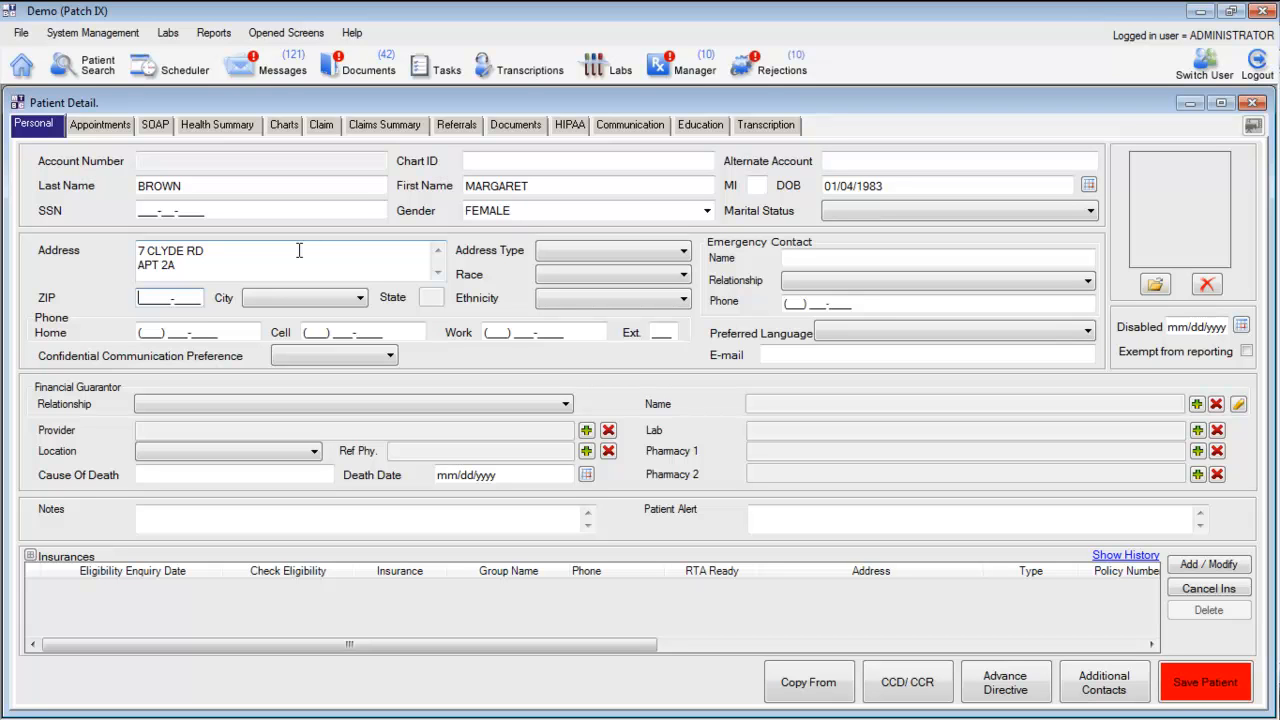
{"action": "type", "text": "08873-____"}
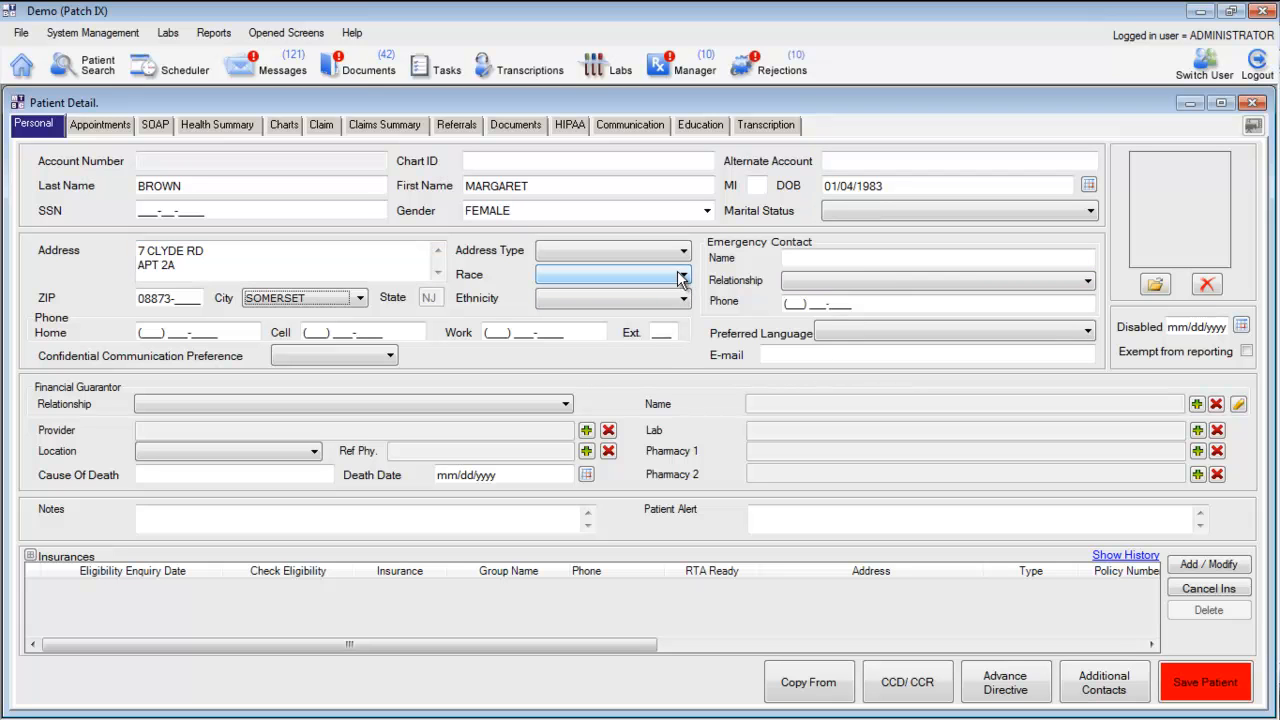
Step: Complete ZIP 08873 (Somerset, NJ), set race WHITE, non-Hispanic ethnicity and ENGLISH language
{"action": "left_click", "coordinate": [683, 274]}
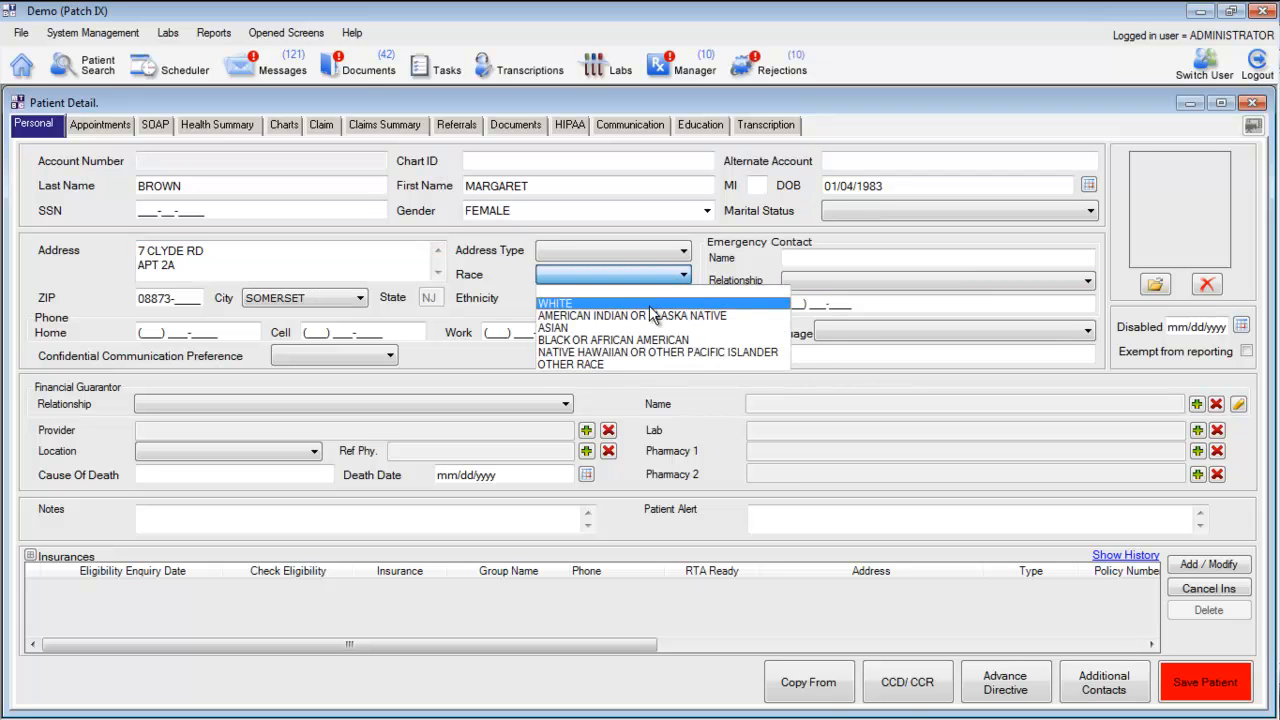
{"action": "left_click", "coordinate": [554, 303]}
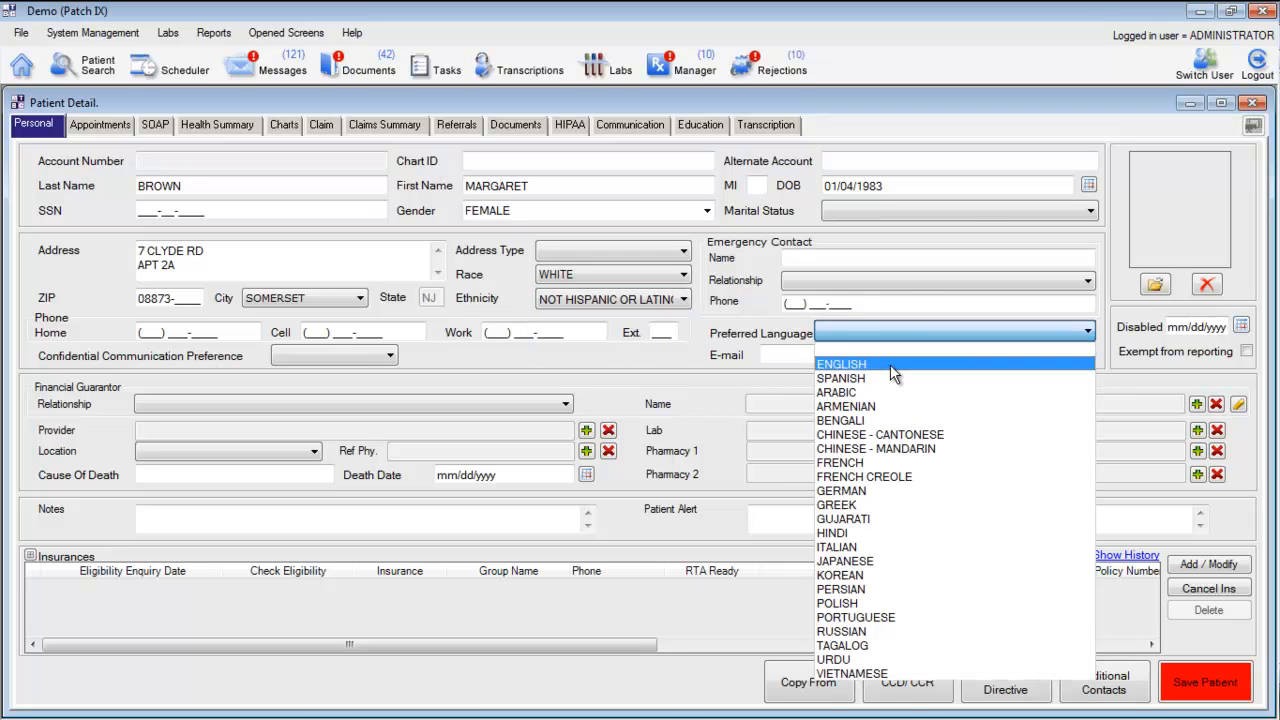
{"action": "left_click", "coordinate": [840, 363]}
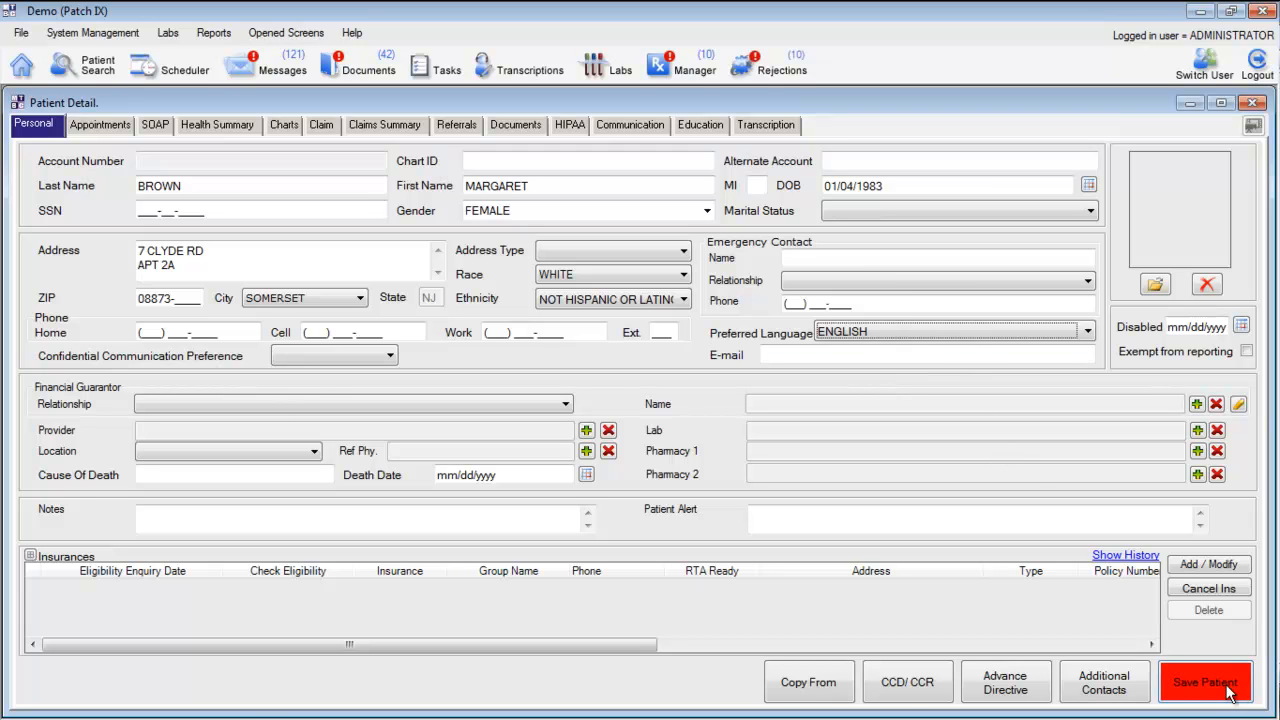
{"action": "mouse_move", "coordinate": [1218, 688]}
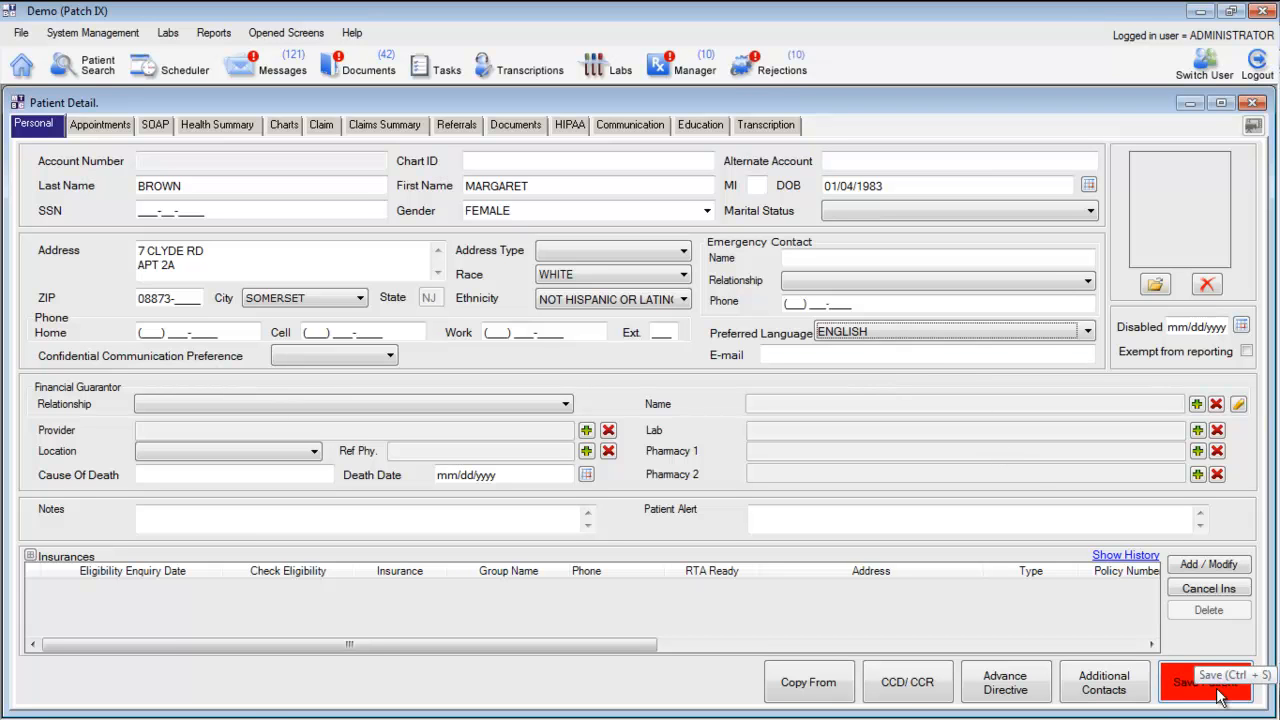
{"action": "left_click", "coordinate": [1205, 681]}
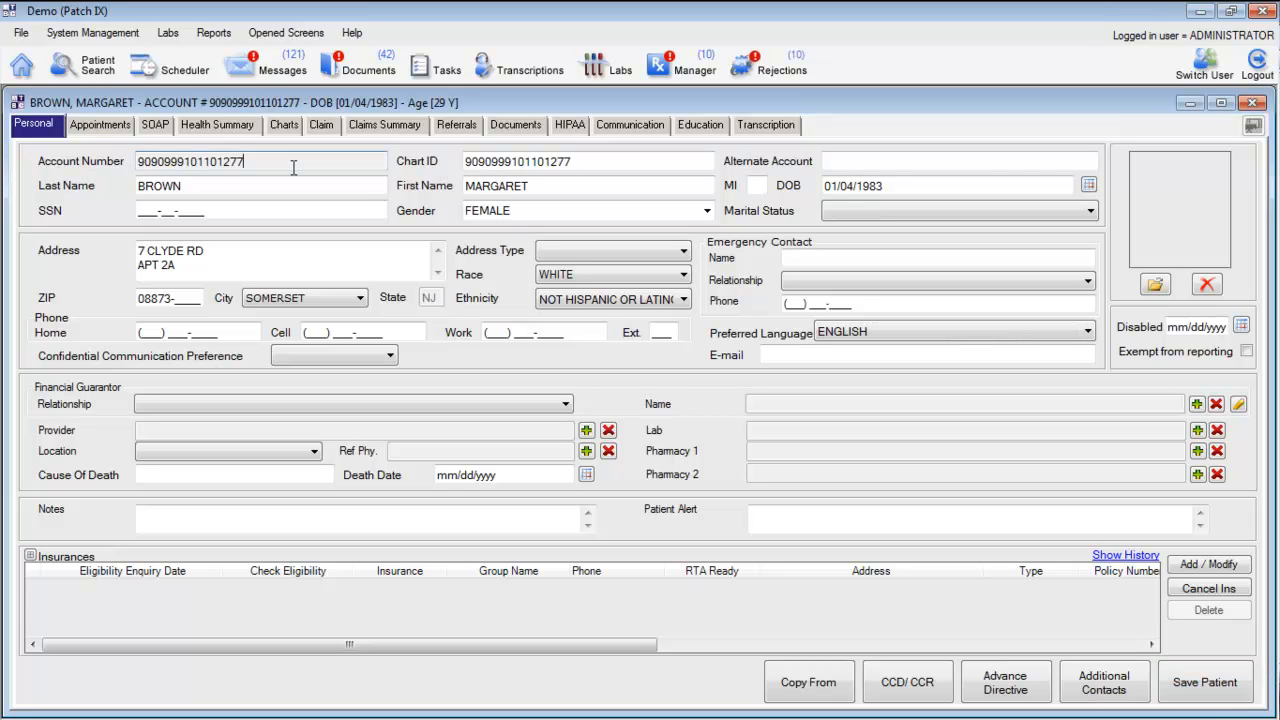
{"action": "triple_click", "coordinate": [190, 161]}
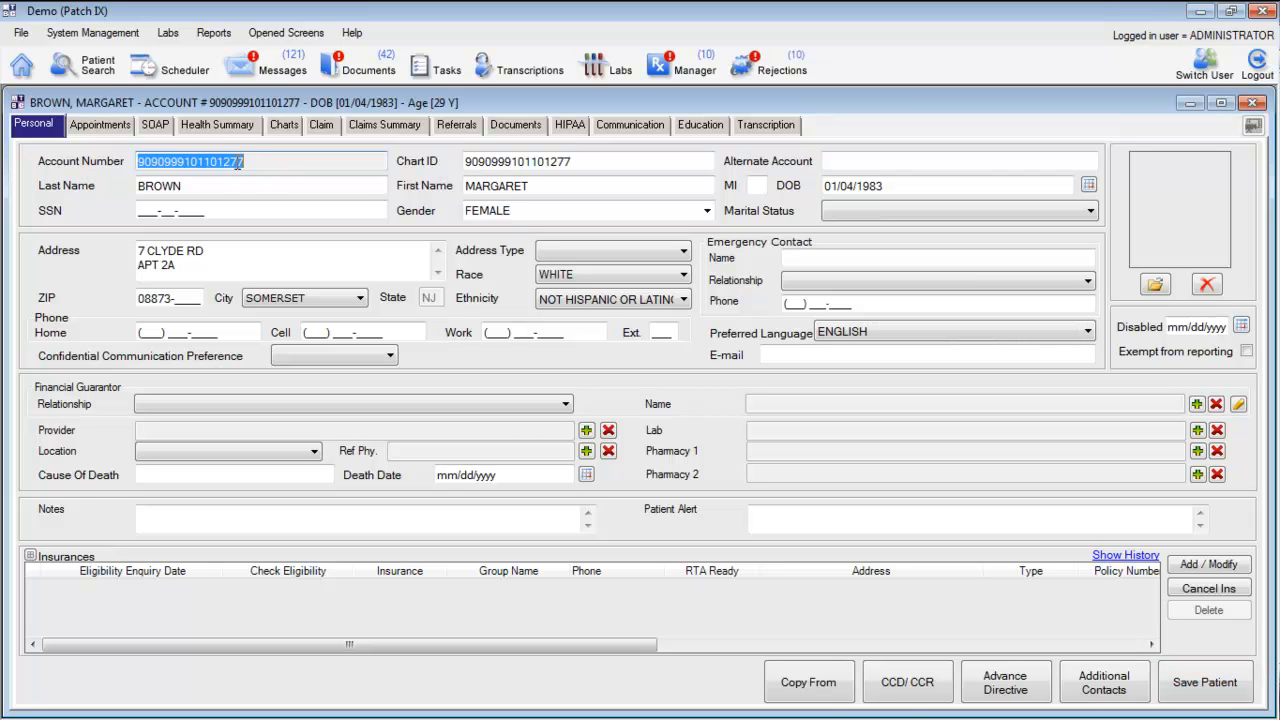
{"action": "left_click", "coordinate": [249, 161]}
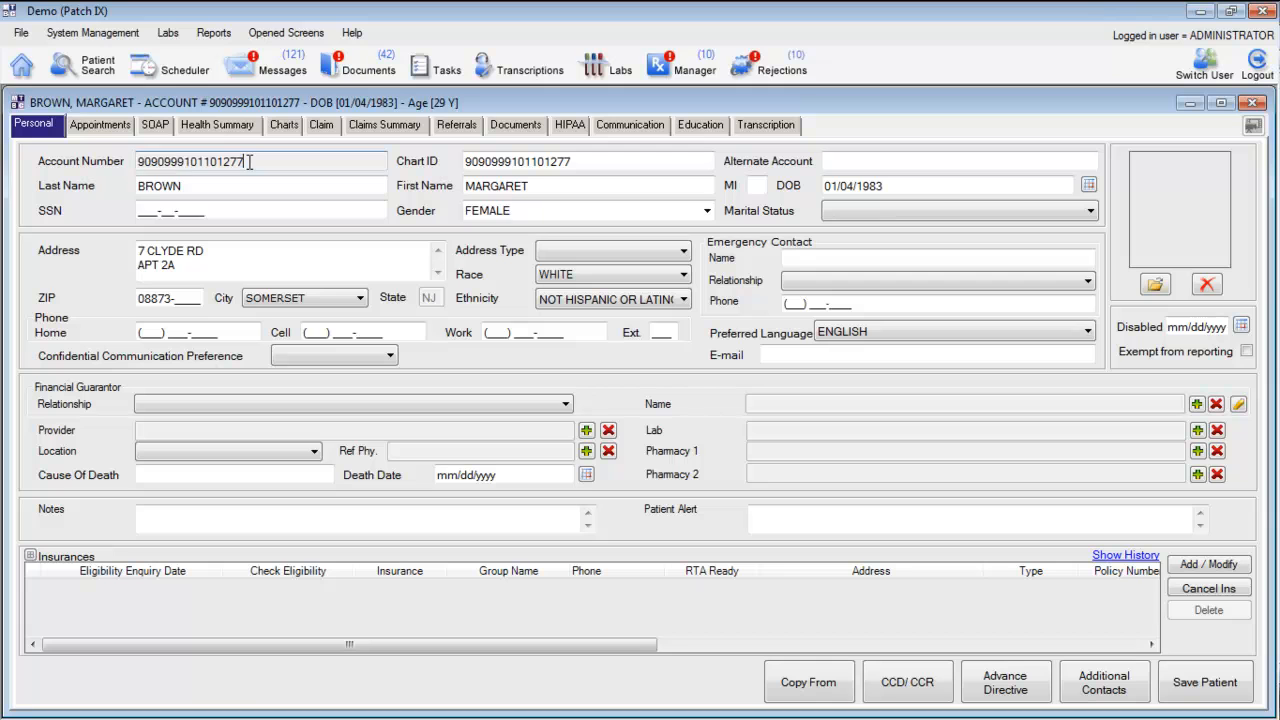
{"action": "left_click", "coordinate": [333, 355]}
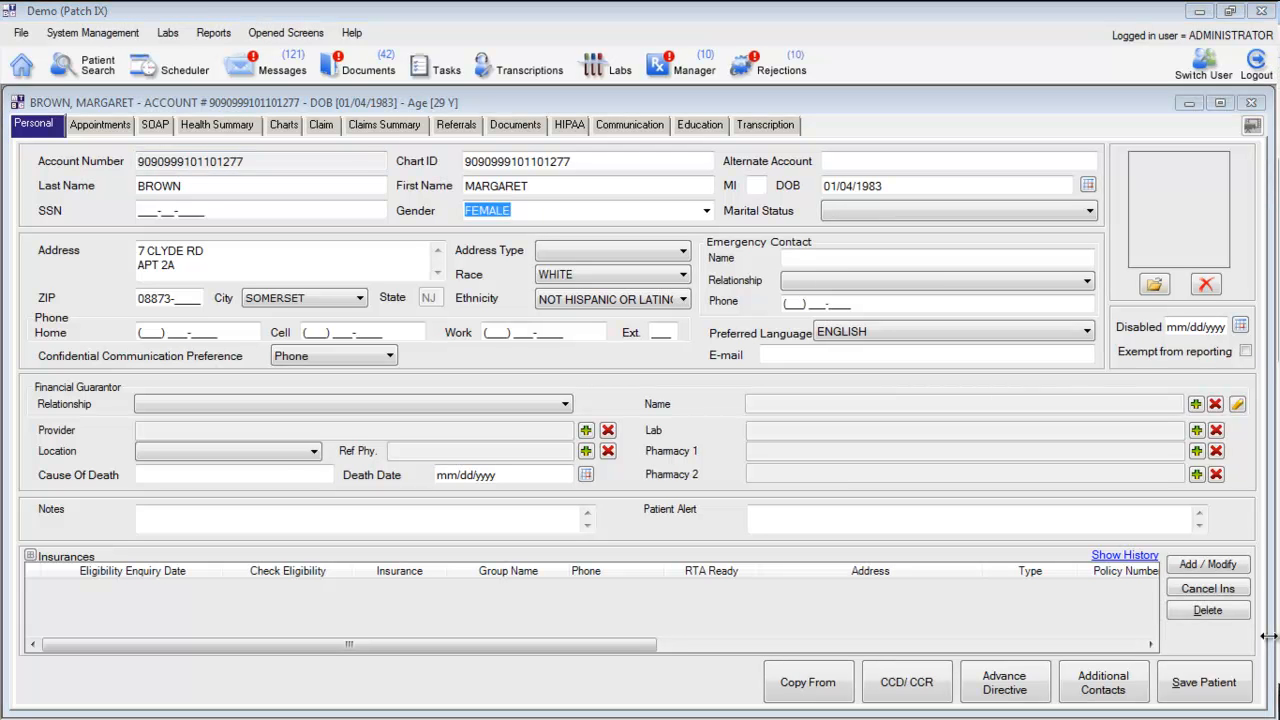